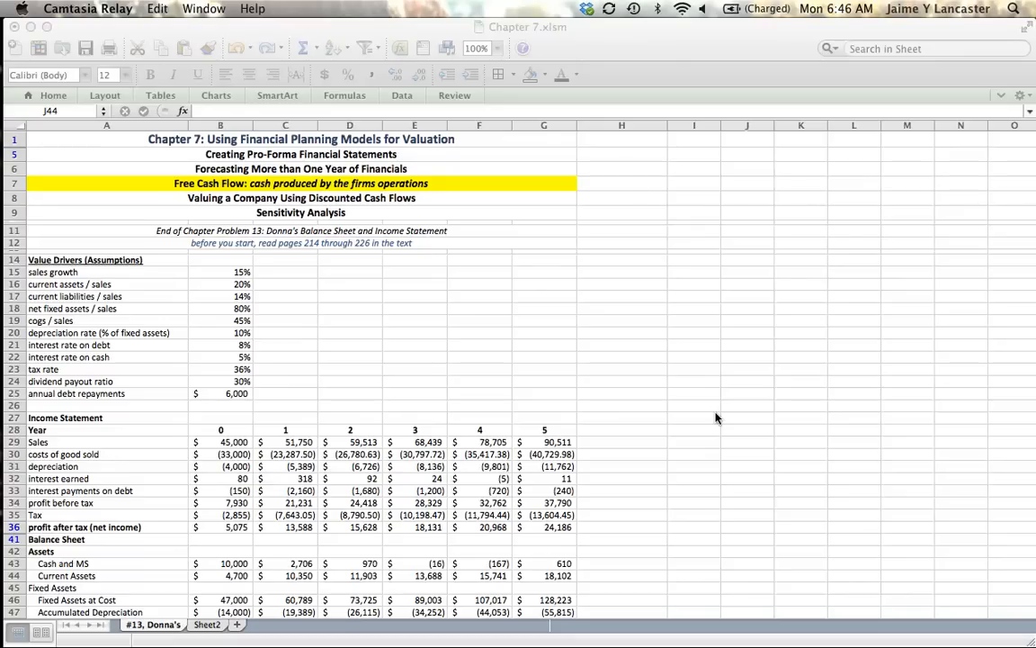
pyautogui.moveTo(644, 420)
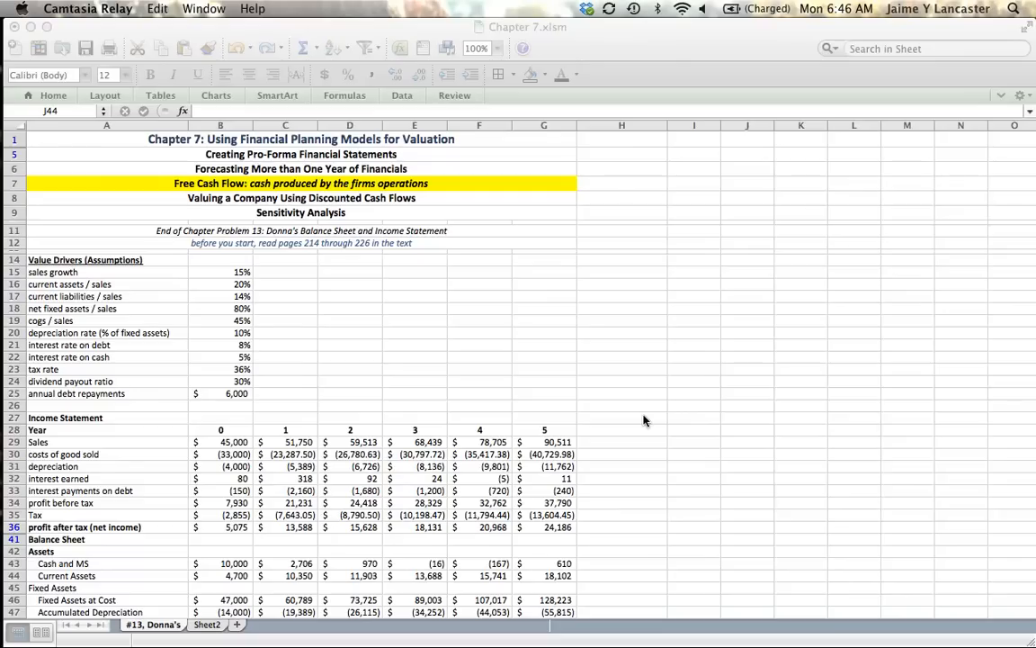
# Step: Change the reading note in A12 to cite pages 214 through 229
pyautogui.scroll(-3)
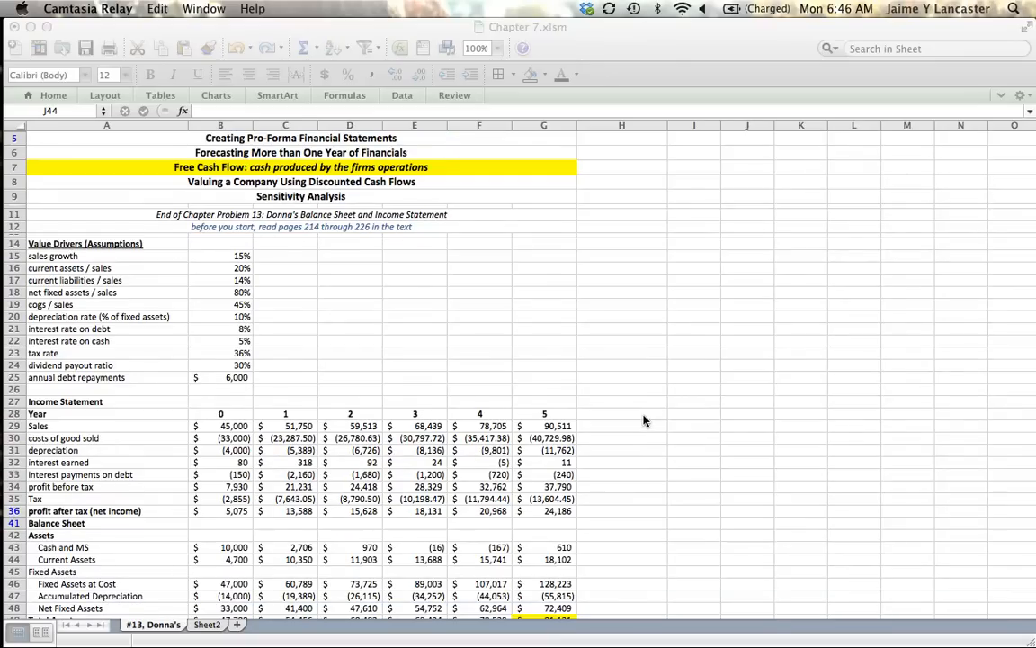
pyautogui.scroll(3)
pyautogui.write('9')
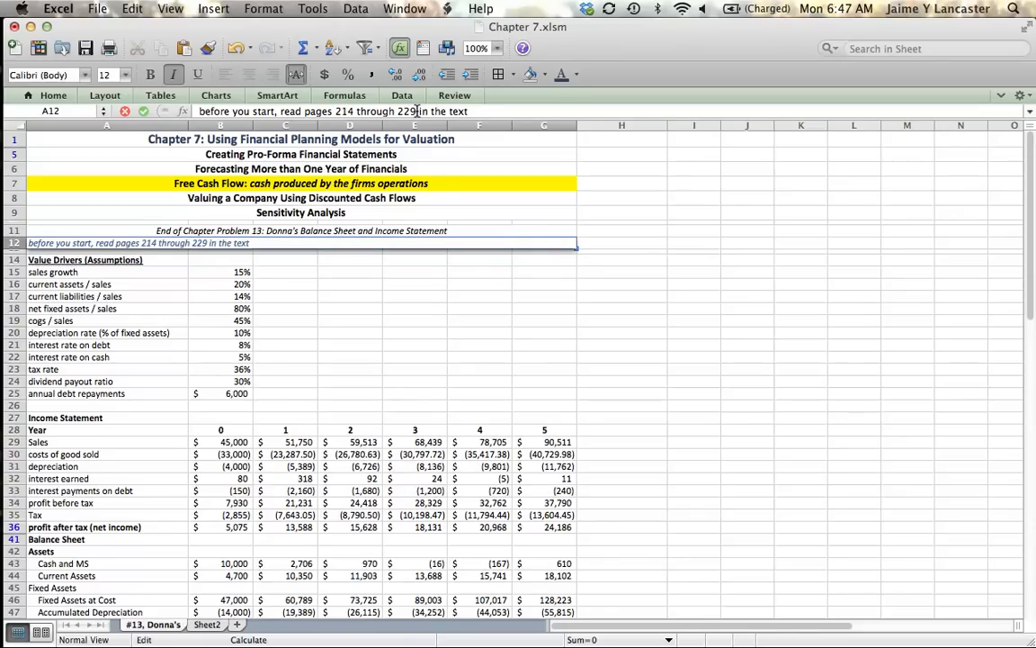
pyautogui.press('Return')
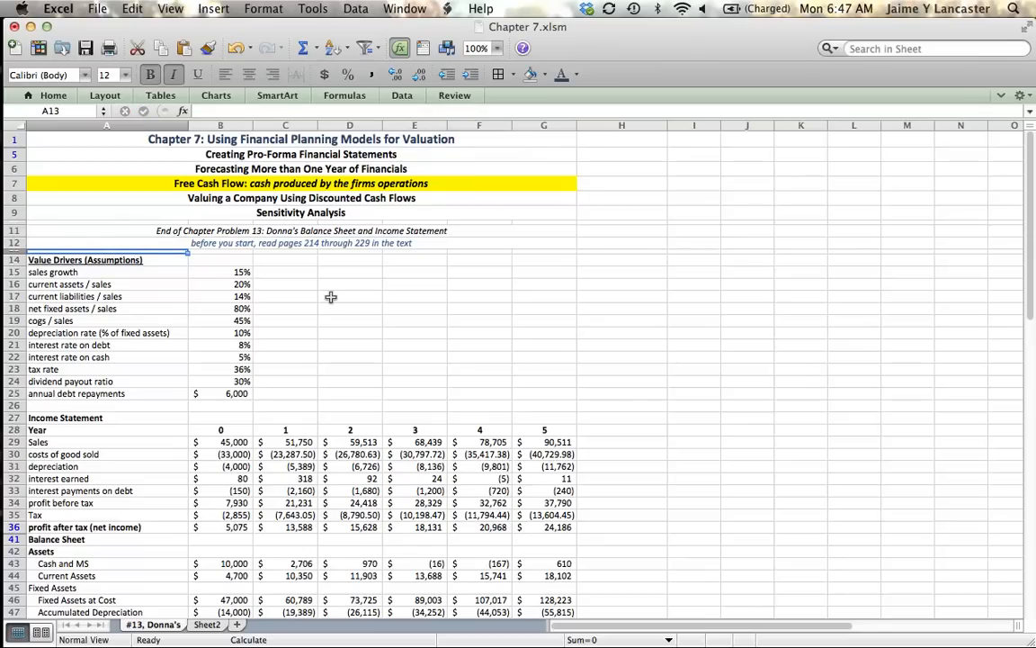
pyautogui.moveTo(333, 292)
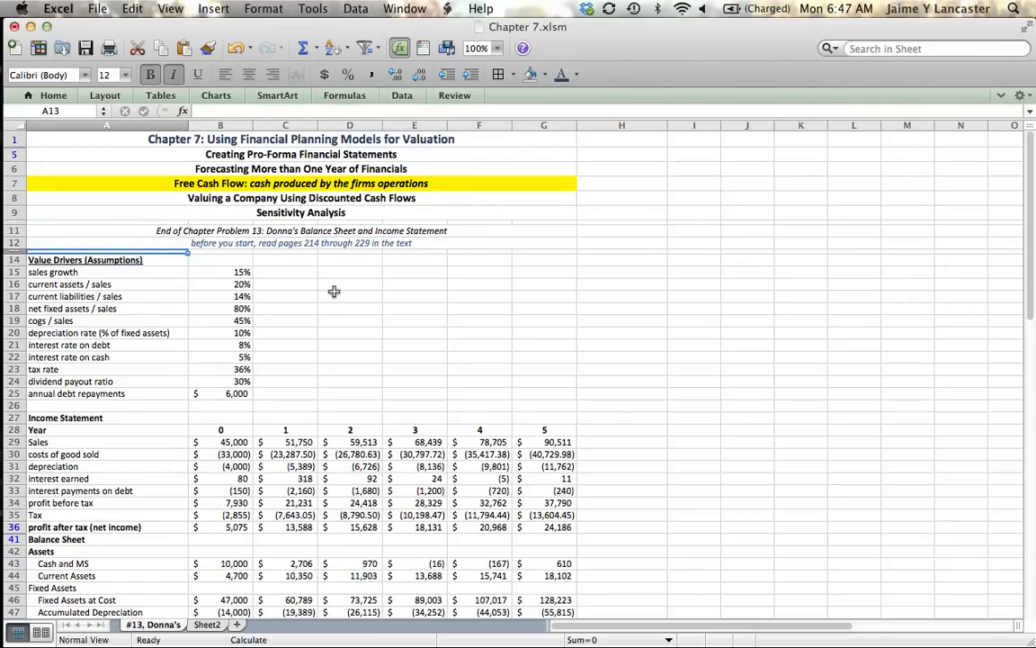
# Step: Scroll down to the Free Cash Flow block and delete the stray 'mm' from C70
pyautogui.scroll(-3)
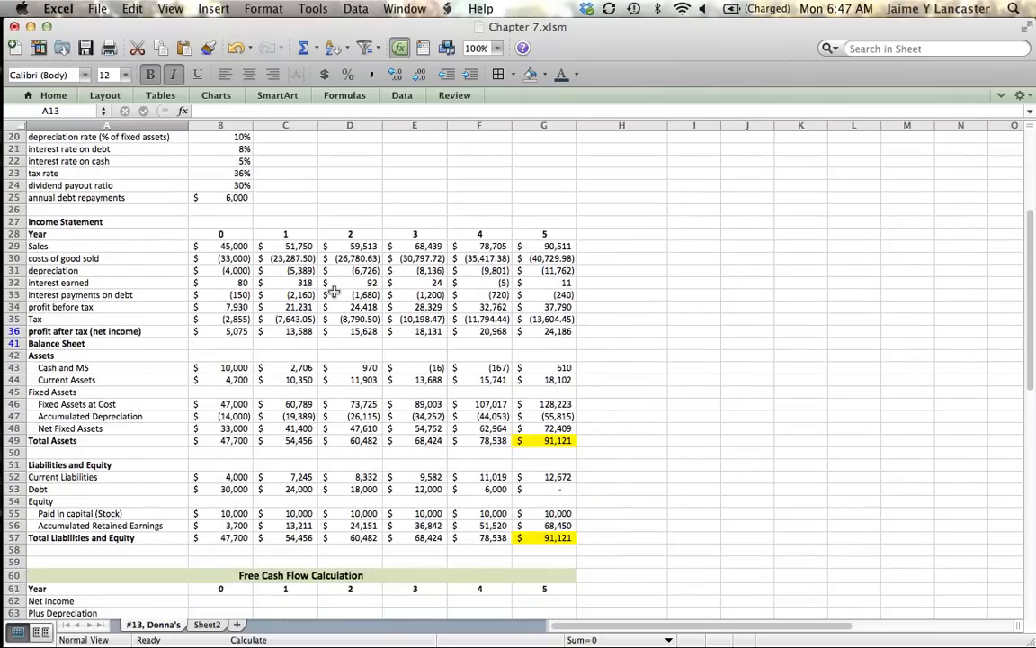
pyautogui.scroll(-3)
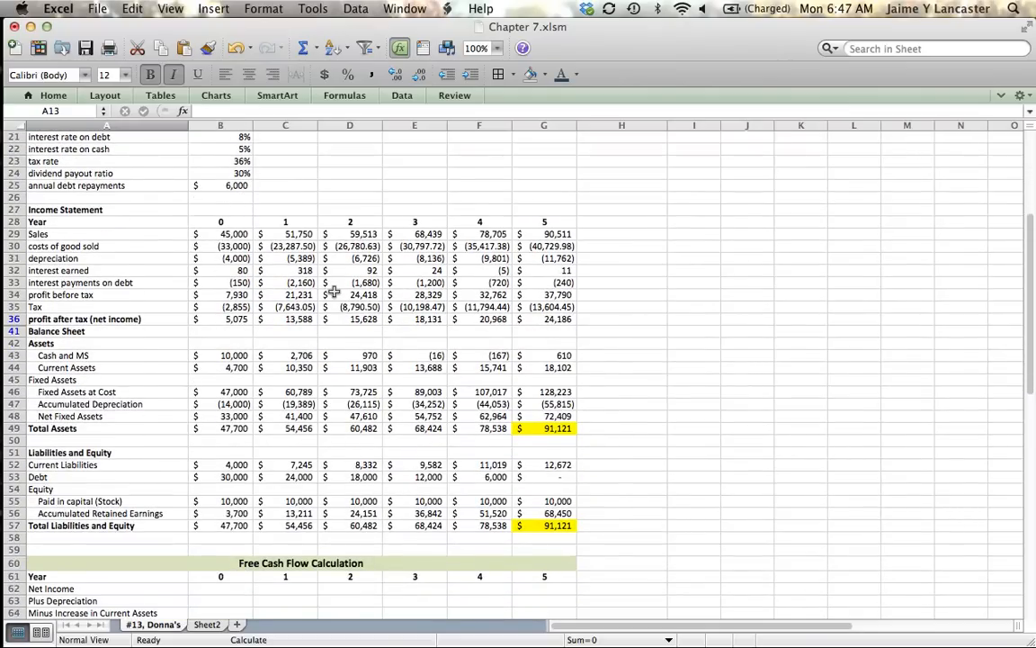
pyautogui.scroll(-3)
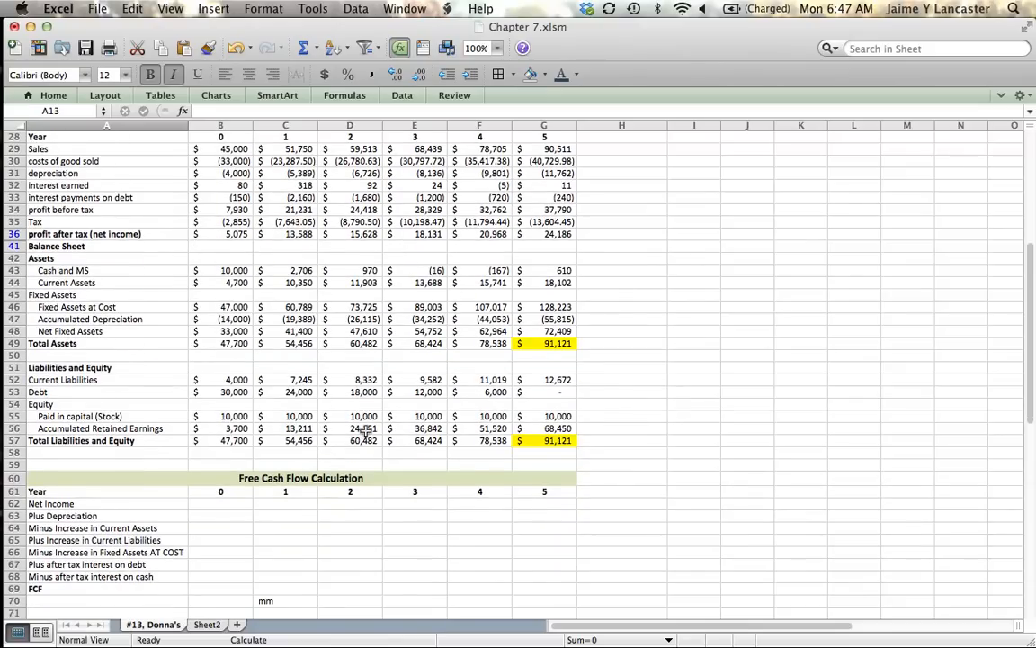
pyautogui.click(285, 601)
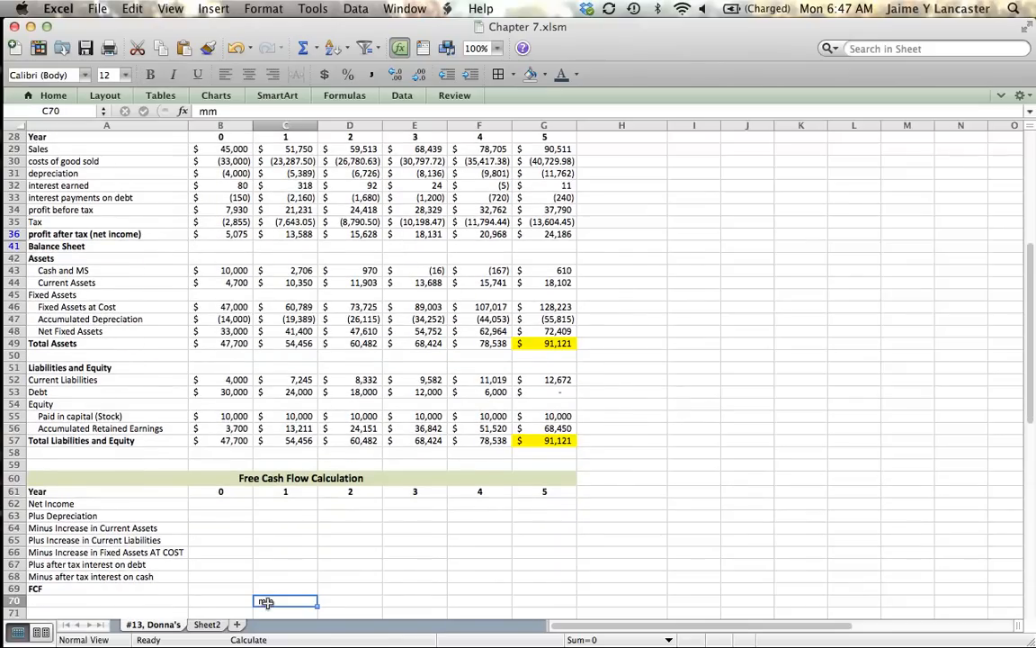
pyautogui.press('Delete')
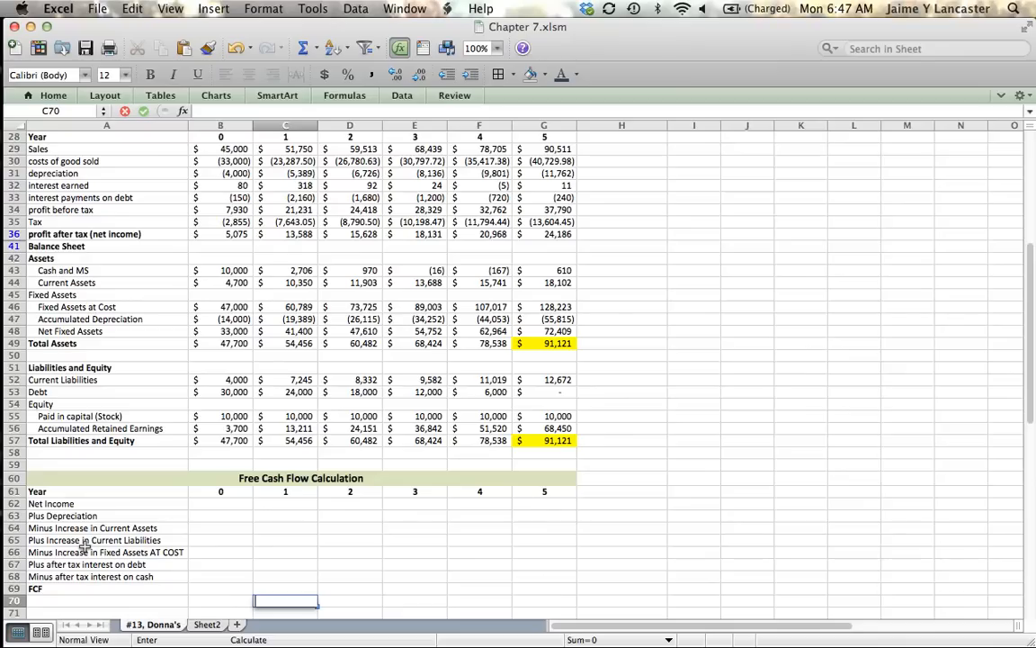
pyautogui.scroll(3)
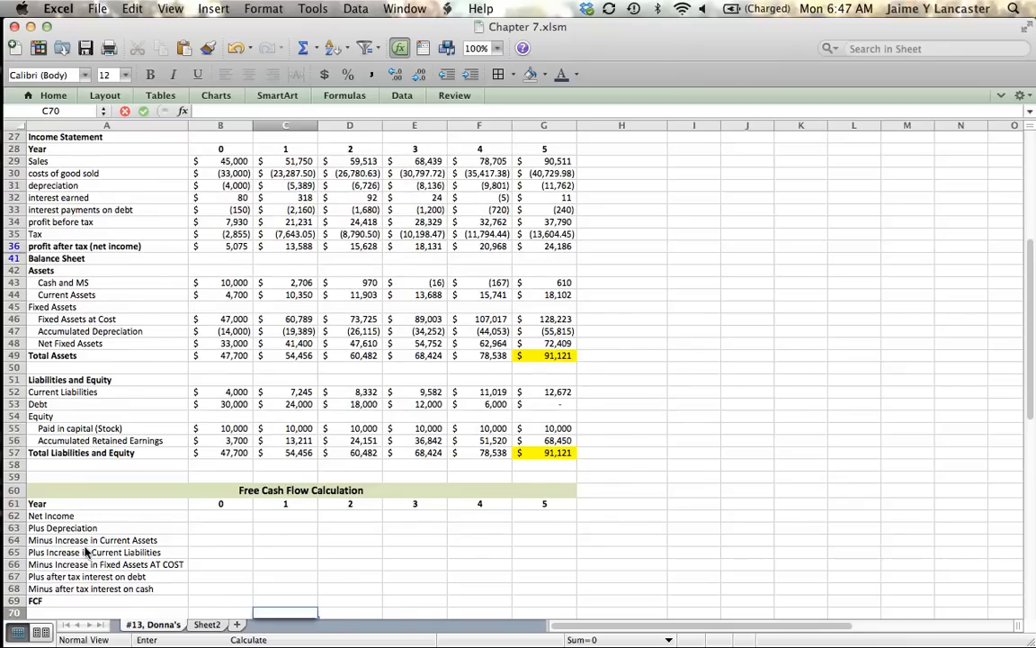
pyautogui.moveTo(115, 161)
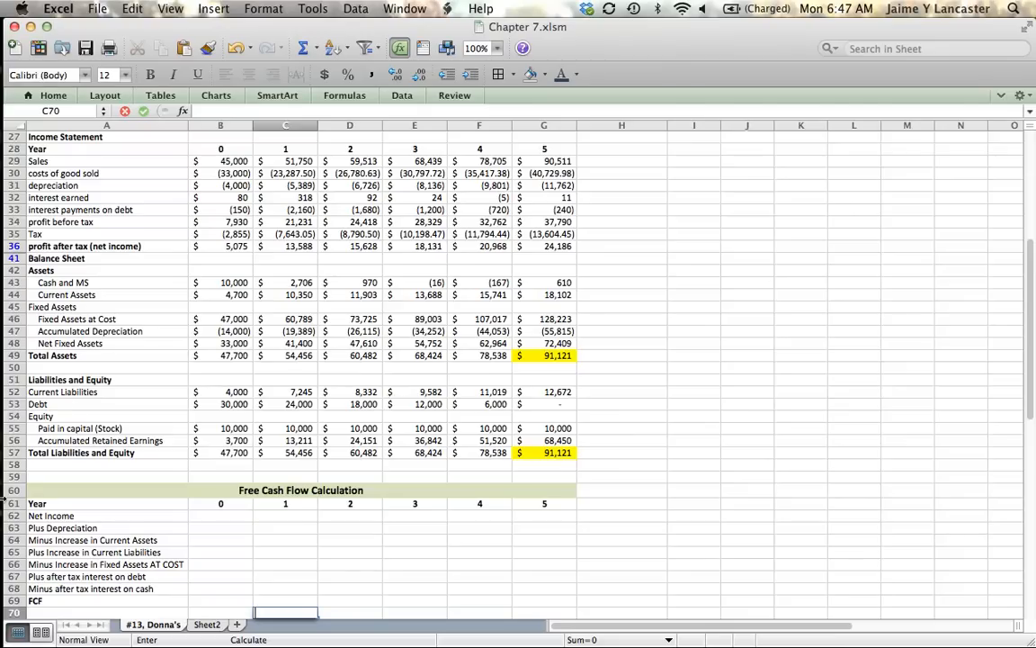
pyautogui.moveTo(86, 585)
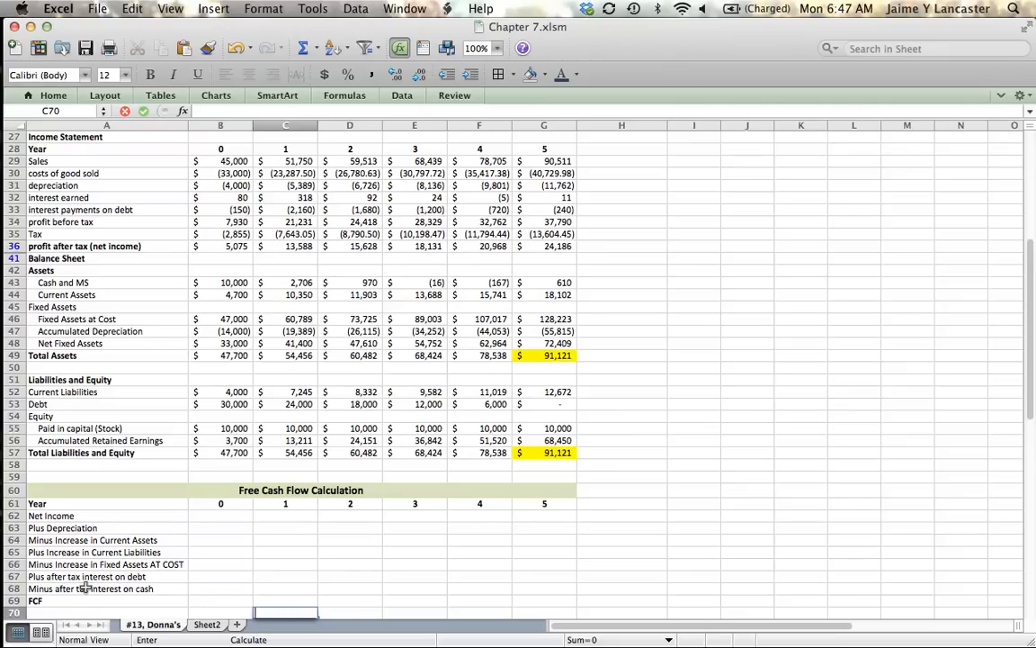
pyautogui.click(621, 564)
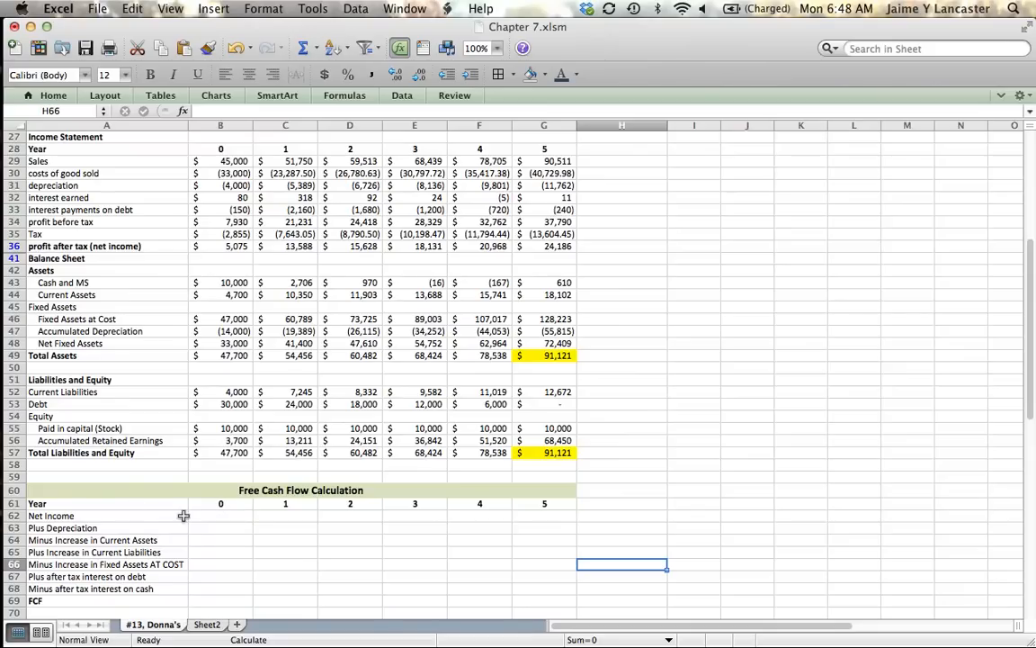
pyautogui.moveTo(219, 600)
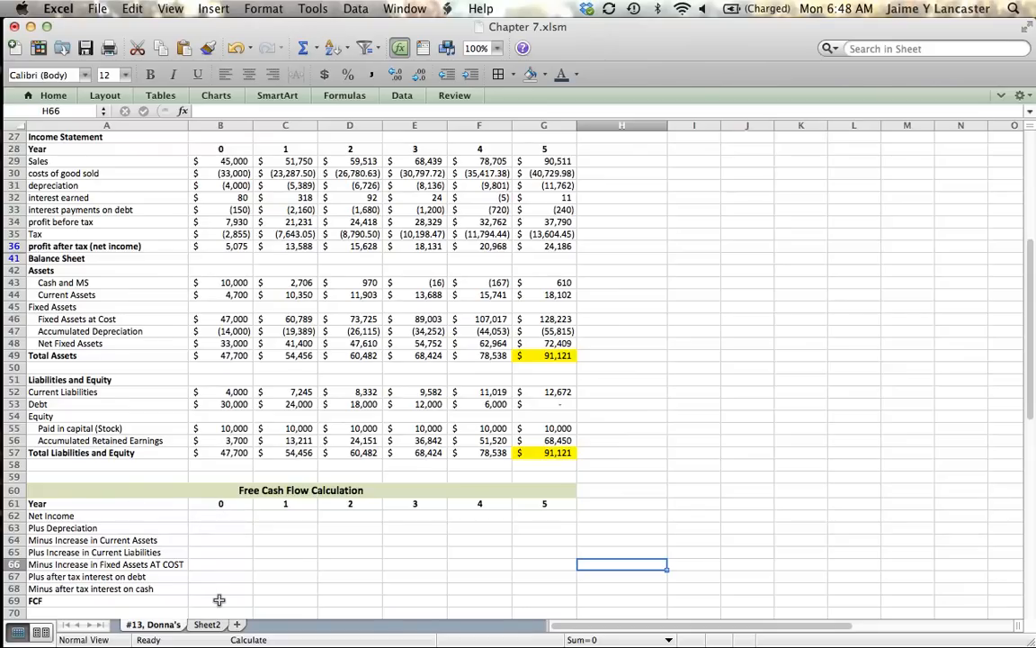
# Step: Fill the year 0 cells B62:B69, Net Income through FCF, with grey
pyautogui.moveTo(220, 515); pyautogui.dragTo(220, 577)
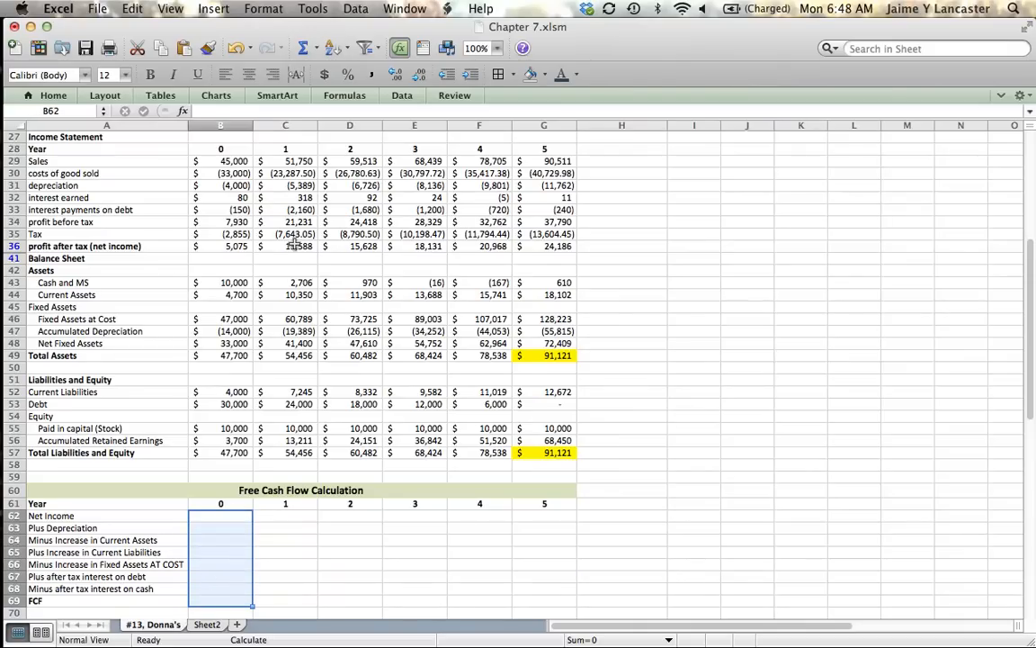
pyautogui.click(535, 74)
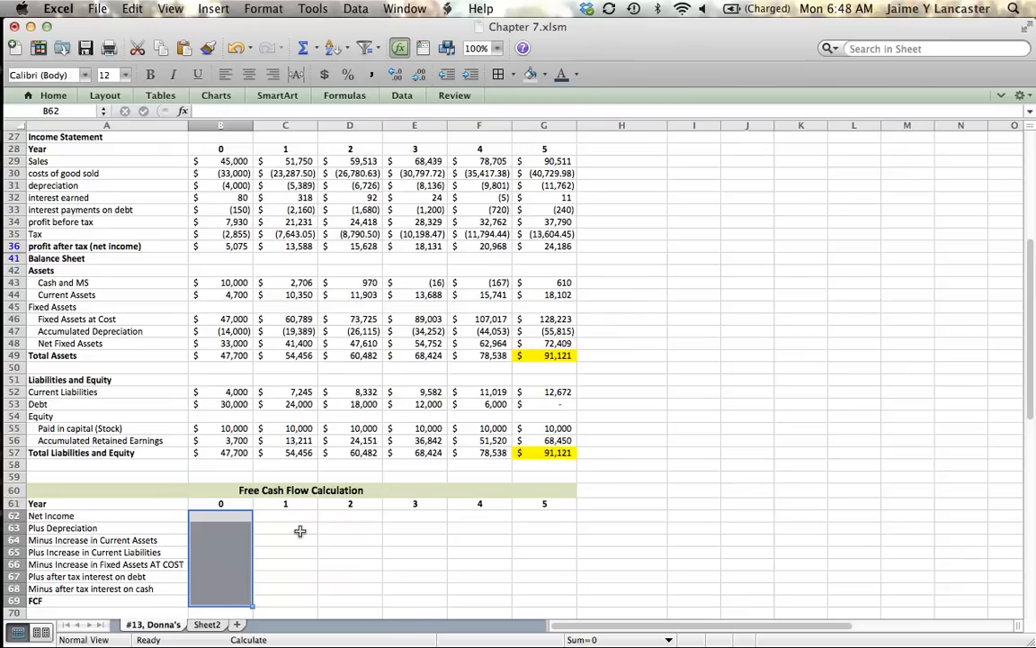
pyautogui.click(285, 528)
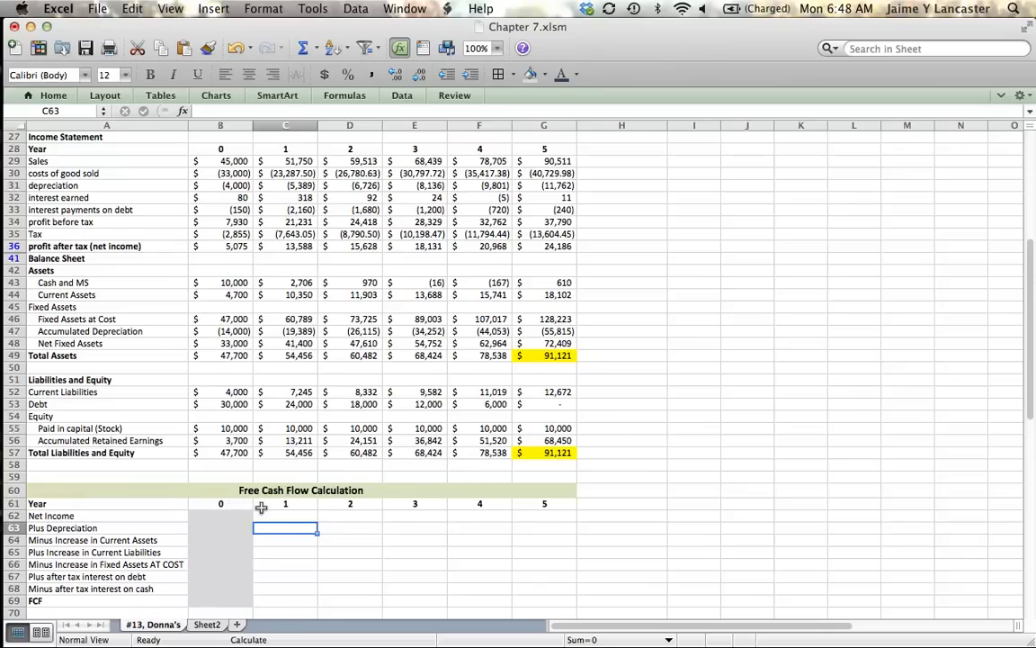
pyautogui.moveTo(239, 517)
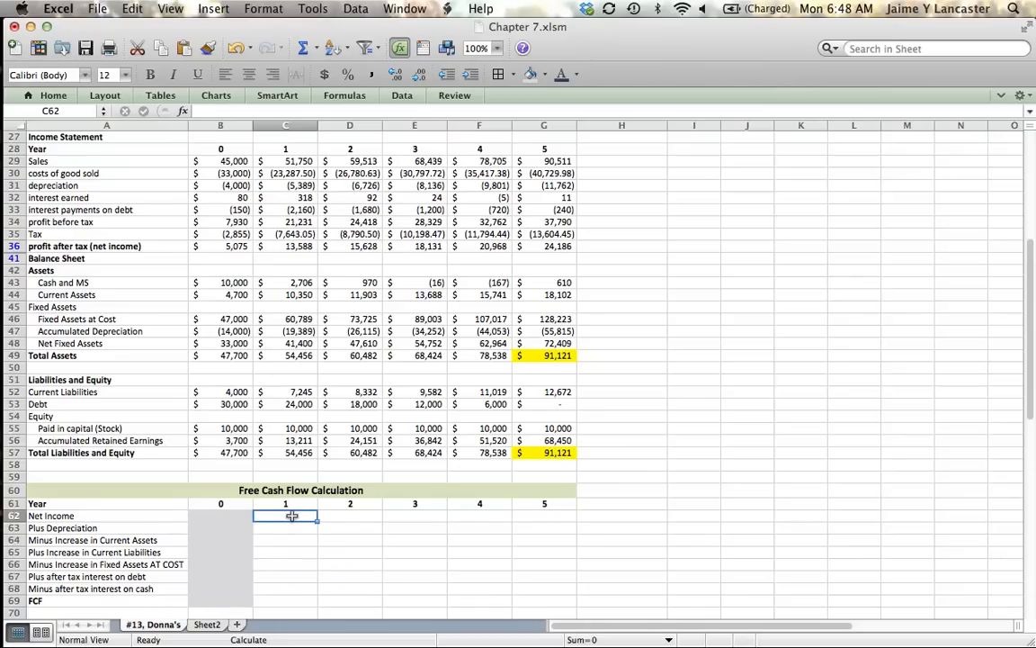
# Step: Link year 1 Net Income to profit after tax, showing $13,588
pyautogui.write('=')
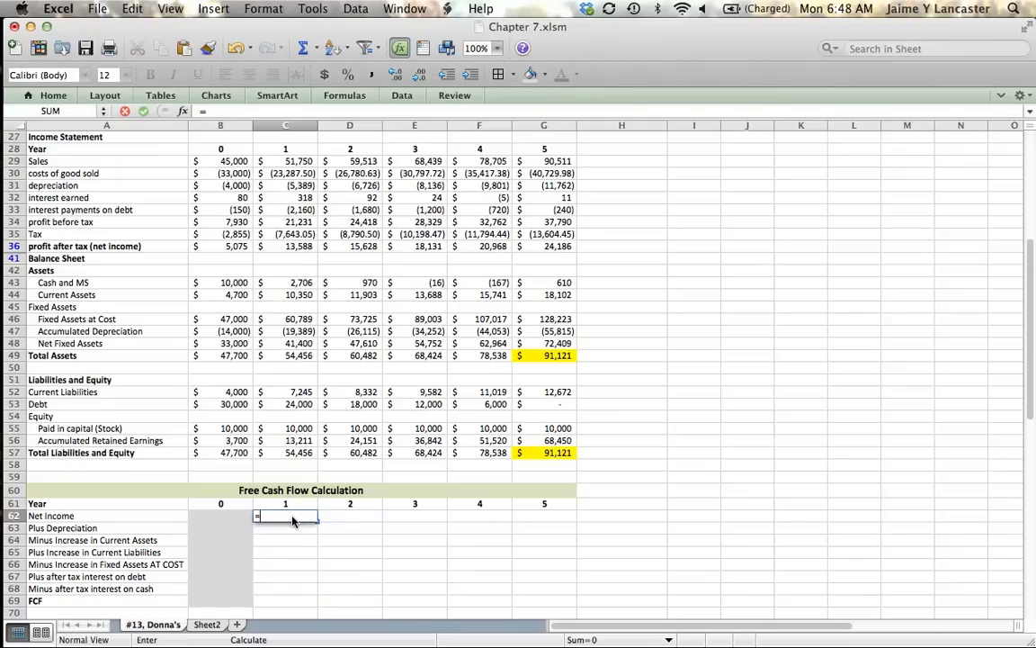
pyautogui.click(286, 245)
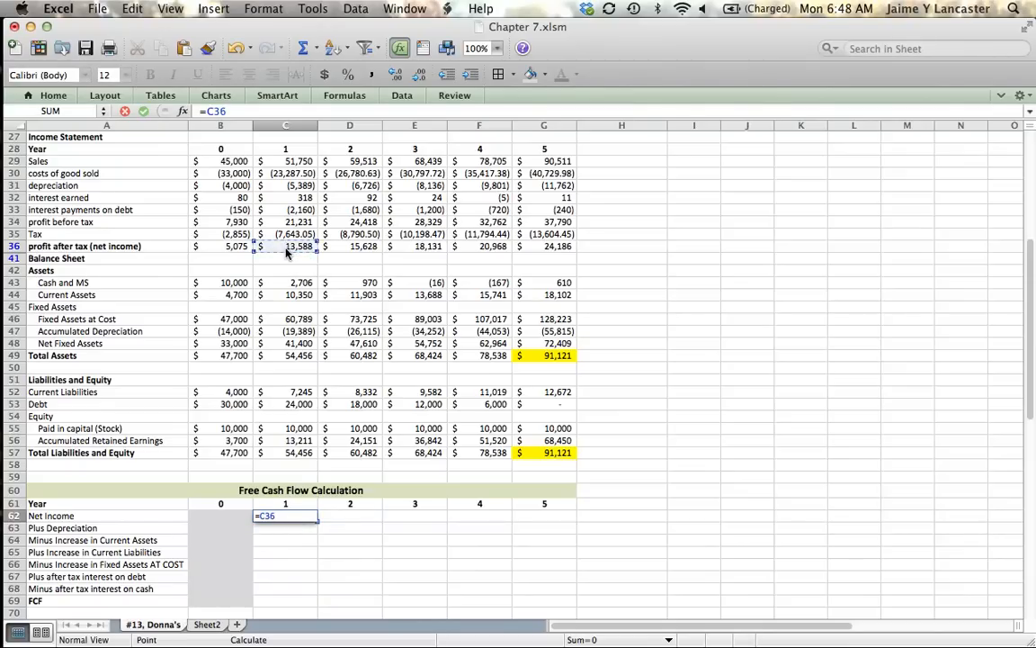
pyautogui.press('Return')
pyautogui.write('=')
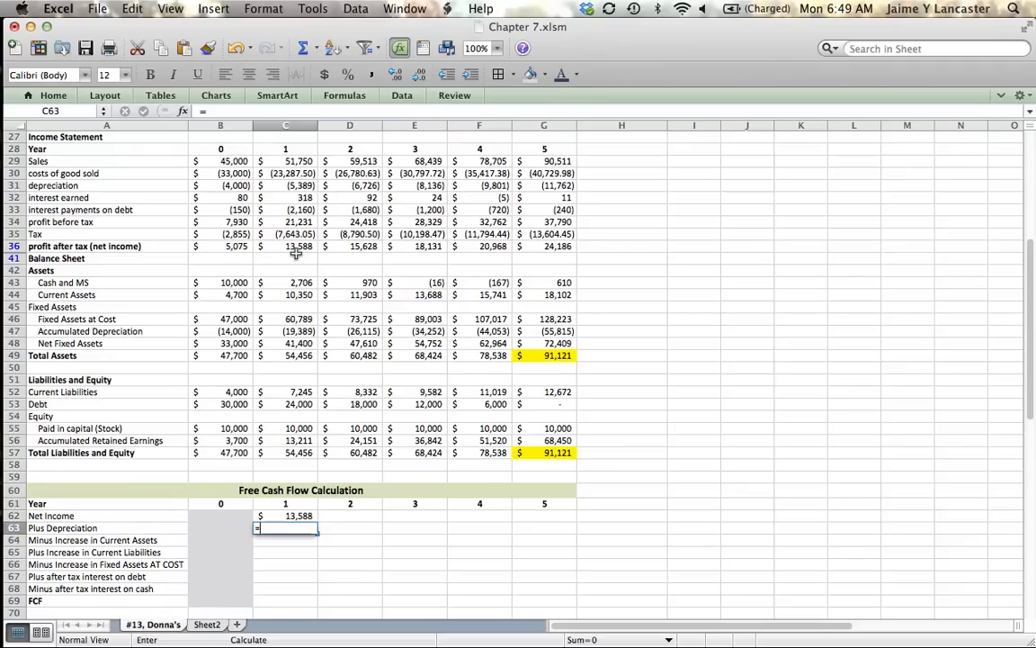
# Step: Enter =-C31 in C63 so year 1 depreciation is added back as 5,389
pyautogui.write('-')
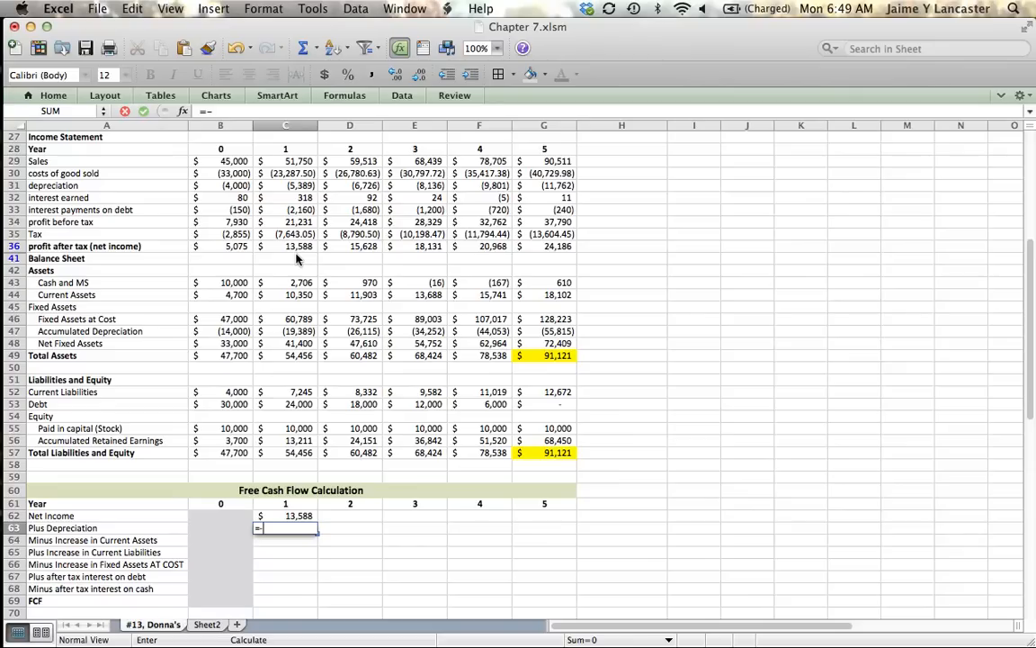
pyautogui.click(286, 185)
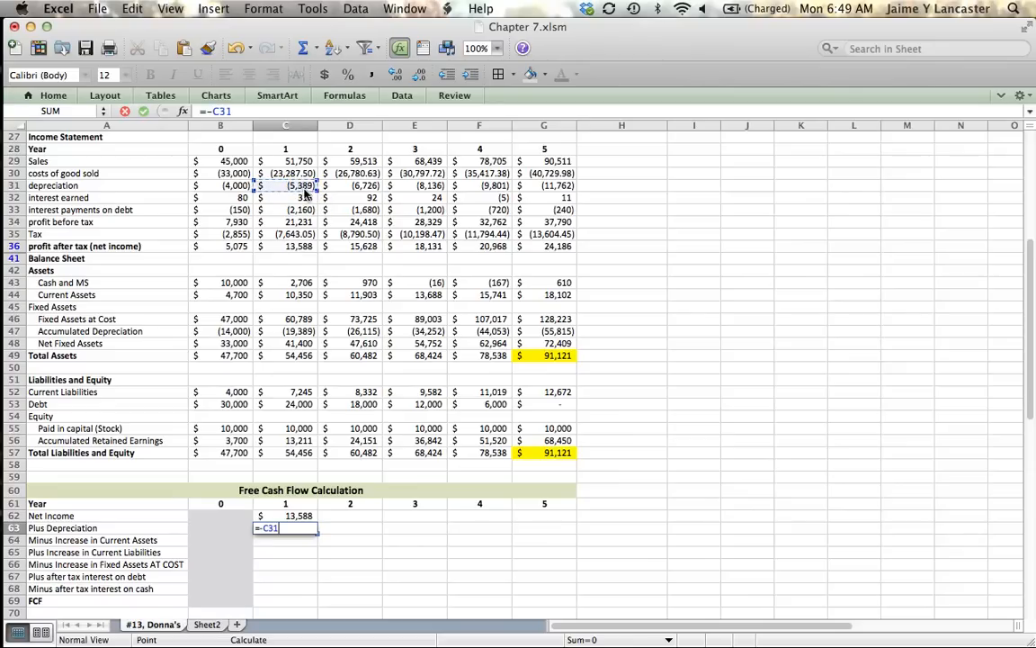
pyautogui.press('Return')
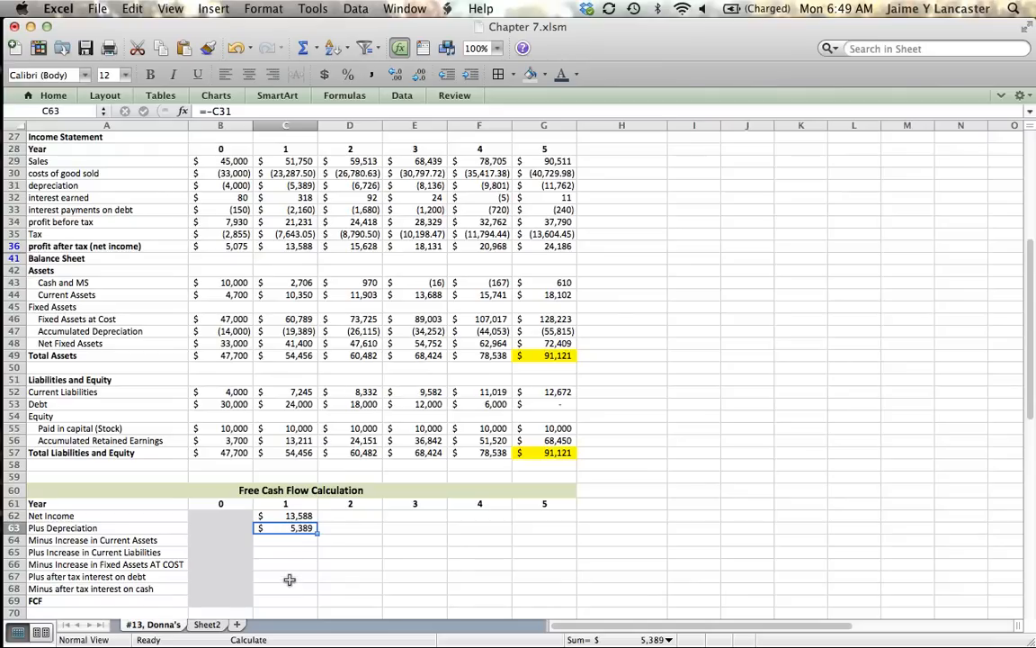
pyautogui.moveTo(294, 539)
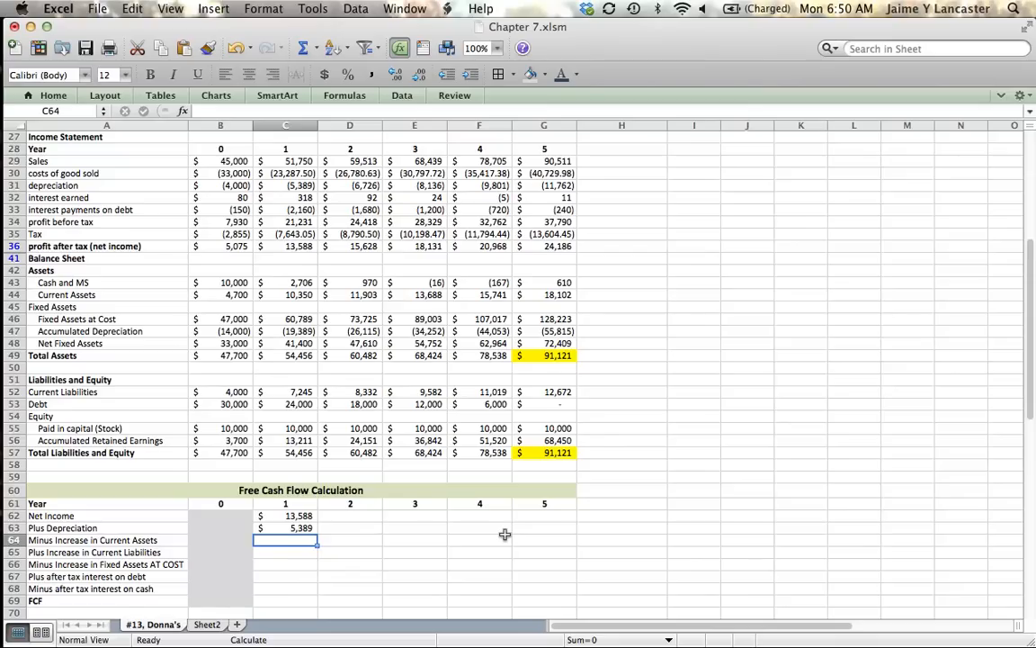
# Step: Enter =-(C44-B44) in C64, showing the year 1 current assets change as (5,650)
pyautogui.write('=-(')
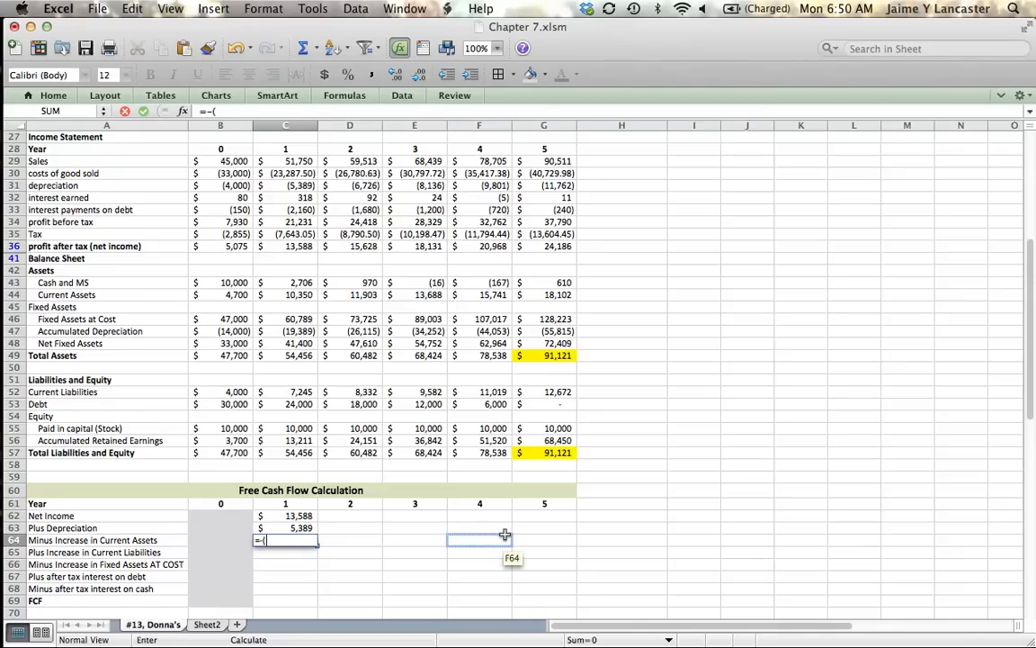
pyautogui.click(286, 294)
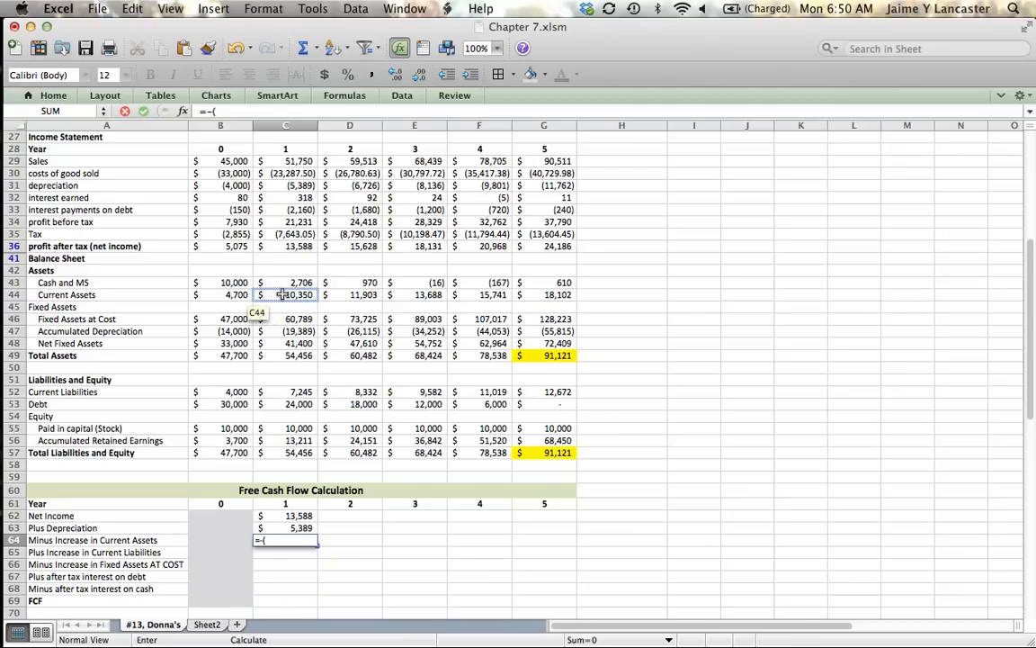
pyautogui.click(286, 294)
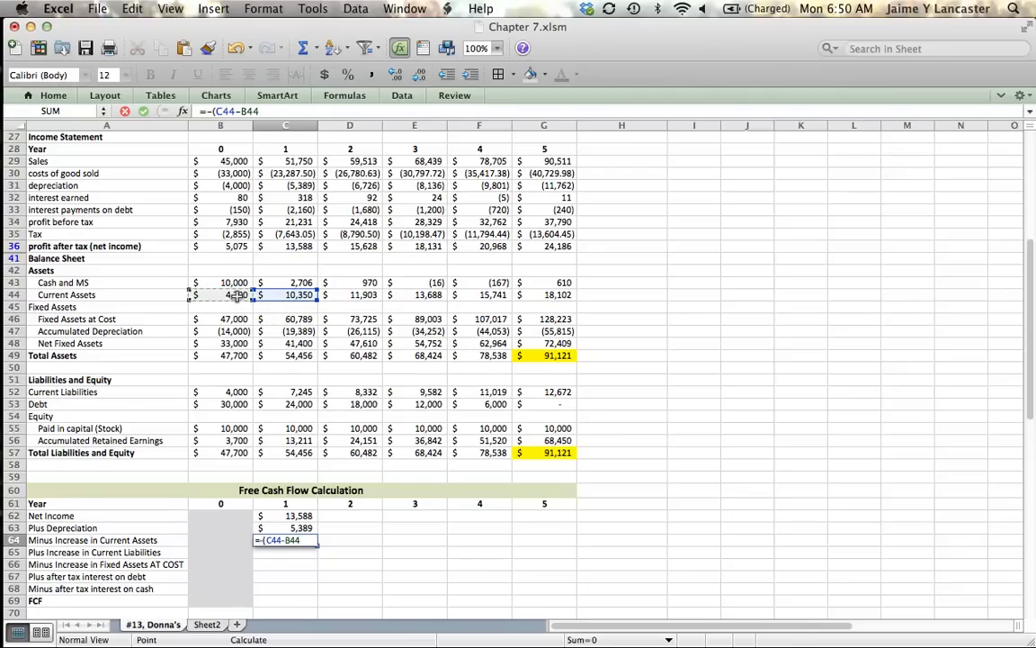
pyautogui.press('Return')
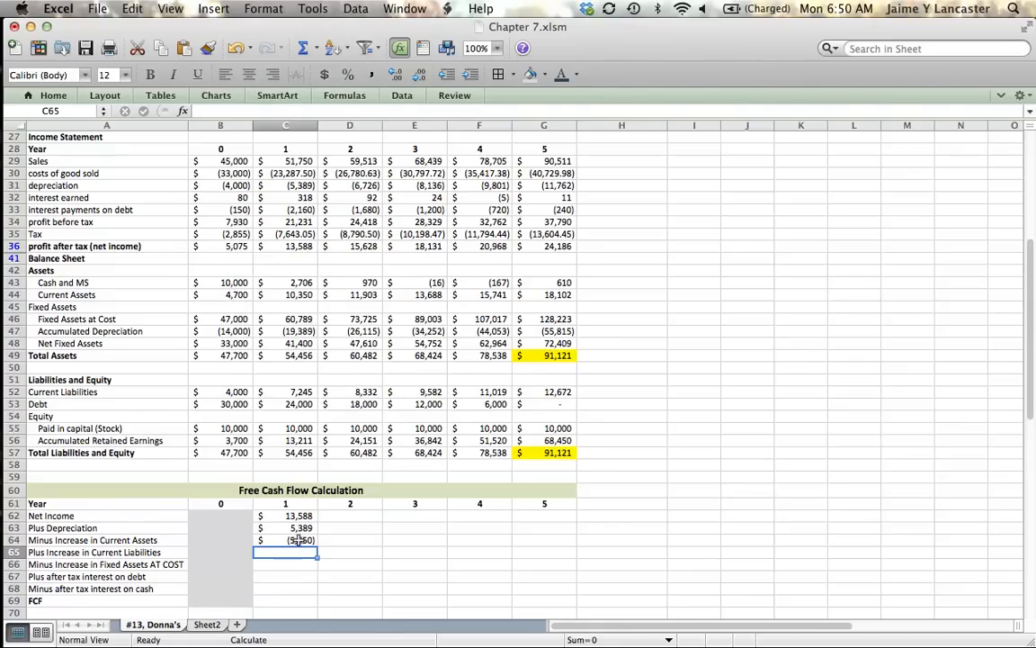
# Step: Confirm C64's =-(C44-B44) and enter =C52-B52 in C65, giving 3,245
pyautogui.write('=-(C44-B44)')
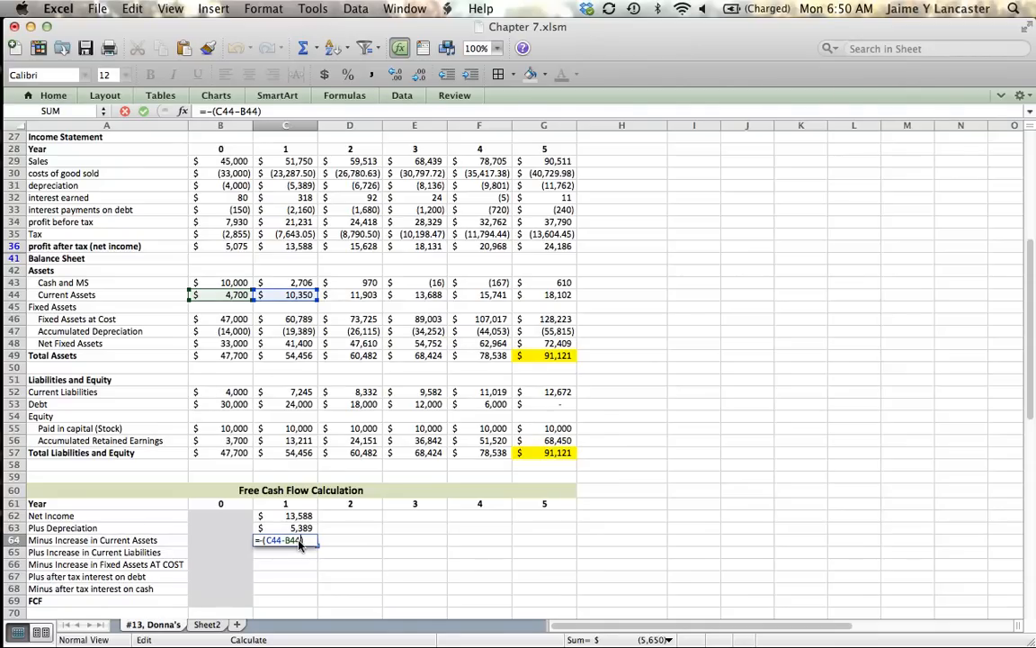
pyautogui.press('Return')
pyautogui.write('=C52-B52')
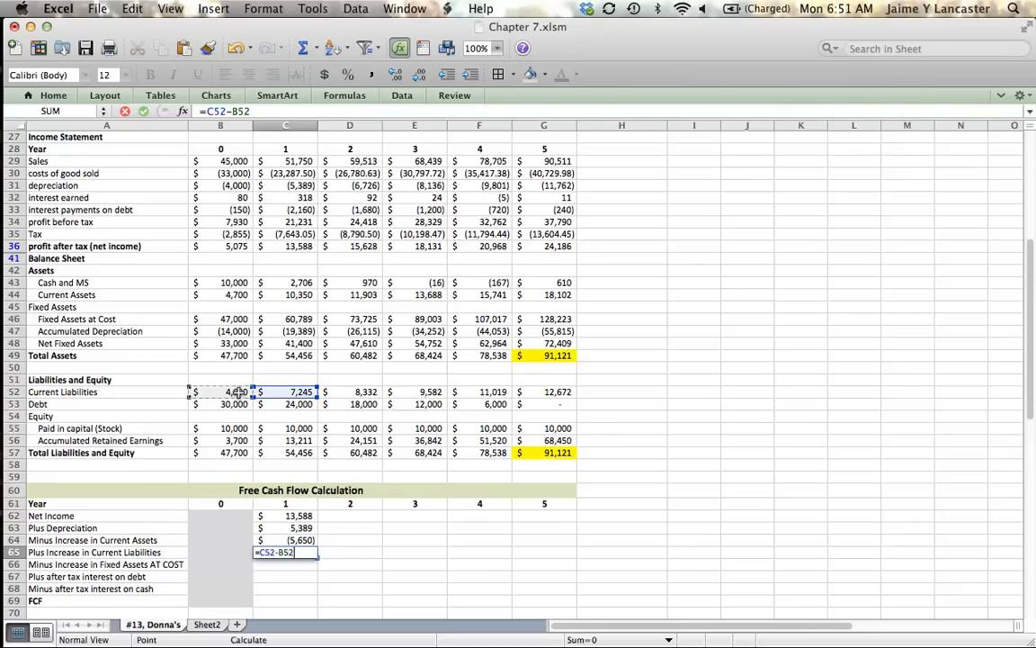
pyautogui.press('Return')
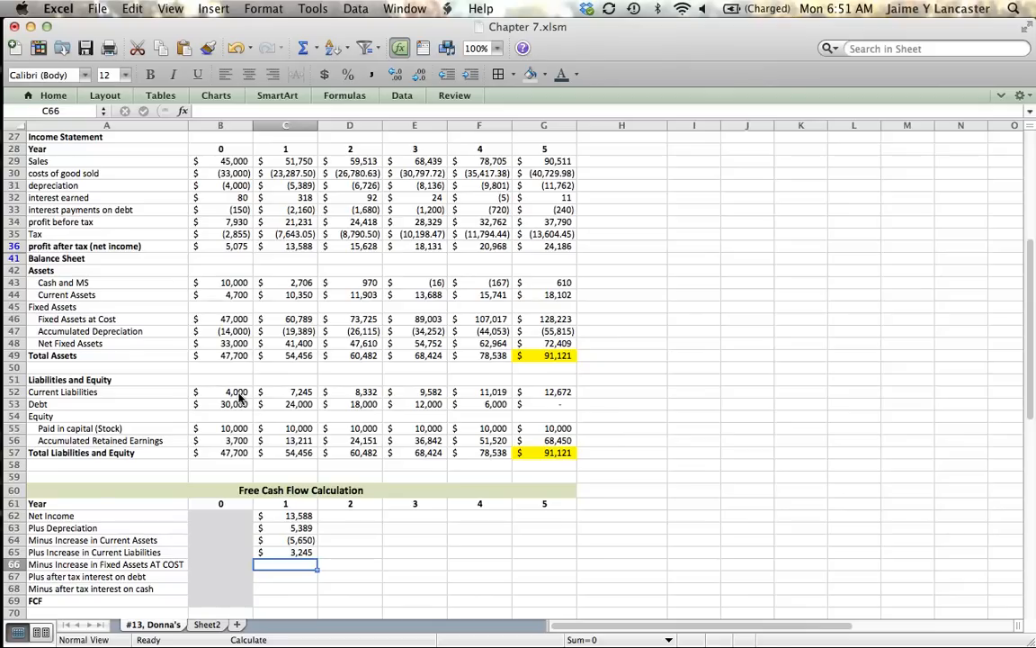
pyautogui.write('=')
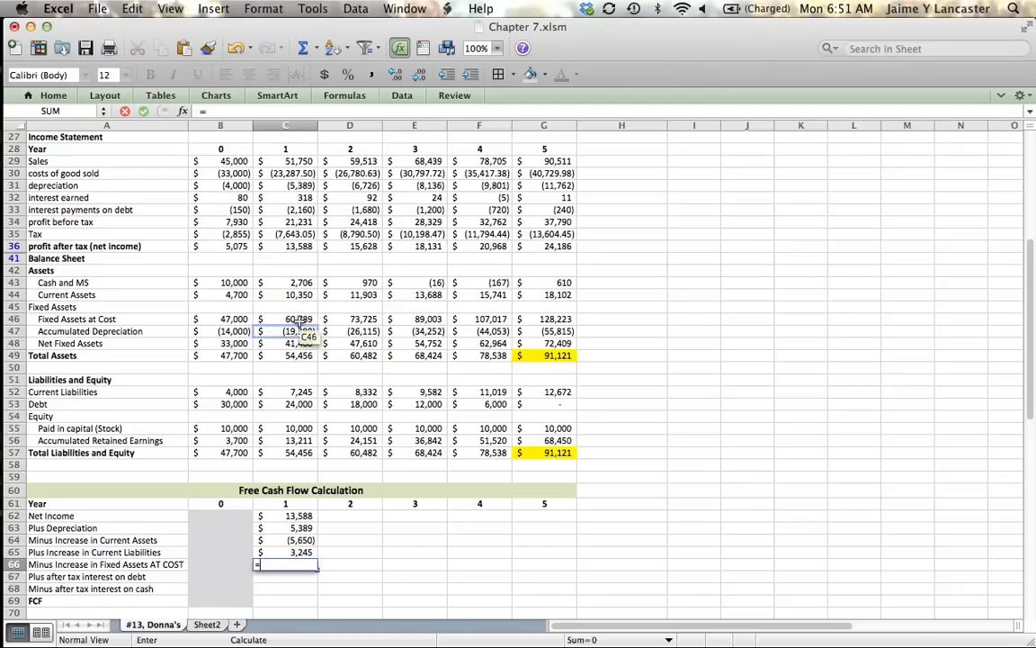
# Step: Enter =-(C46-B46) in C66, showing the year 1 fixed assets change as (13,789)
pyautogui.click(286, 318)
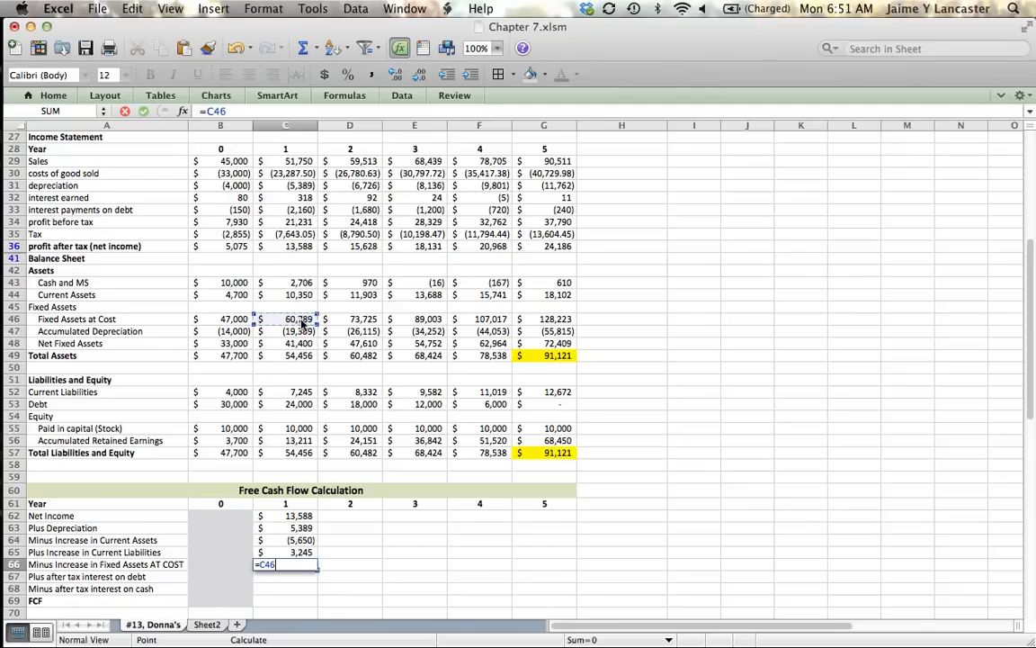
pyautogui.write('-B46')
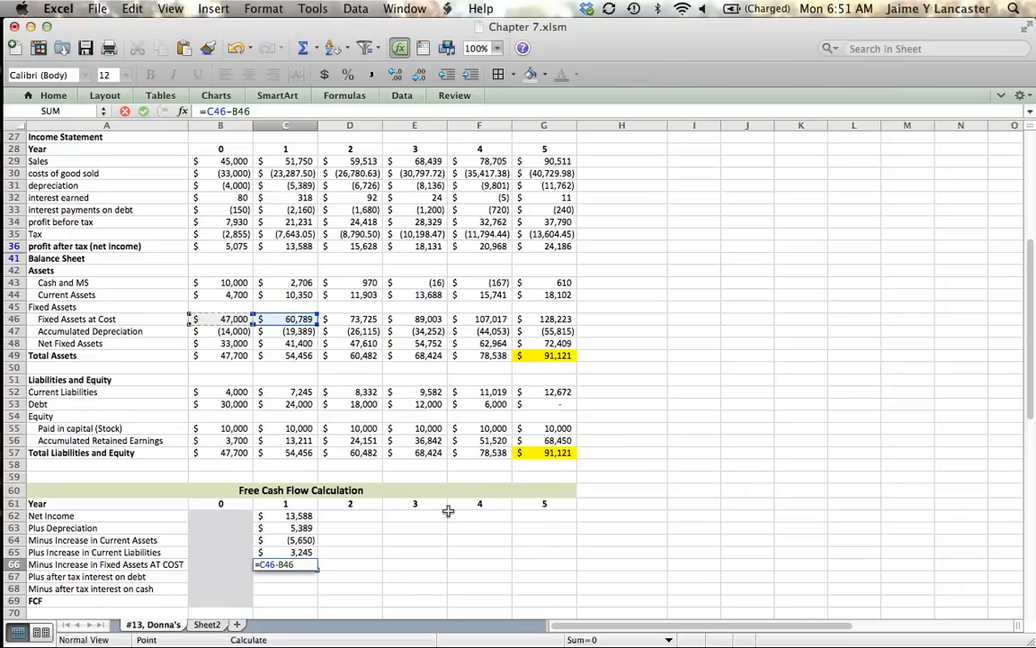
pyautogui.press('Return')
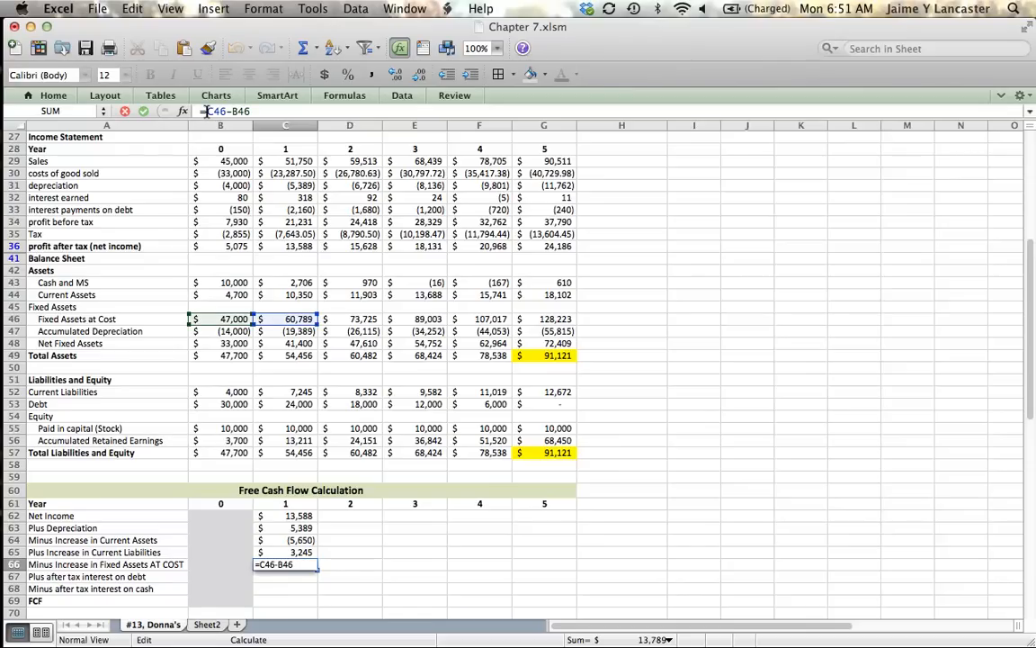
pyautogui.write('1(')
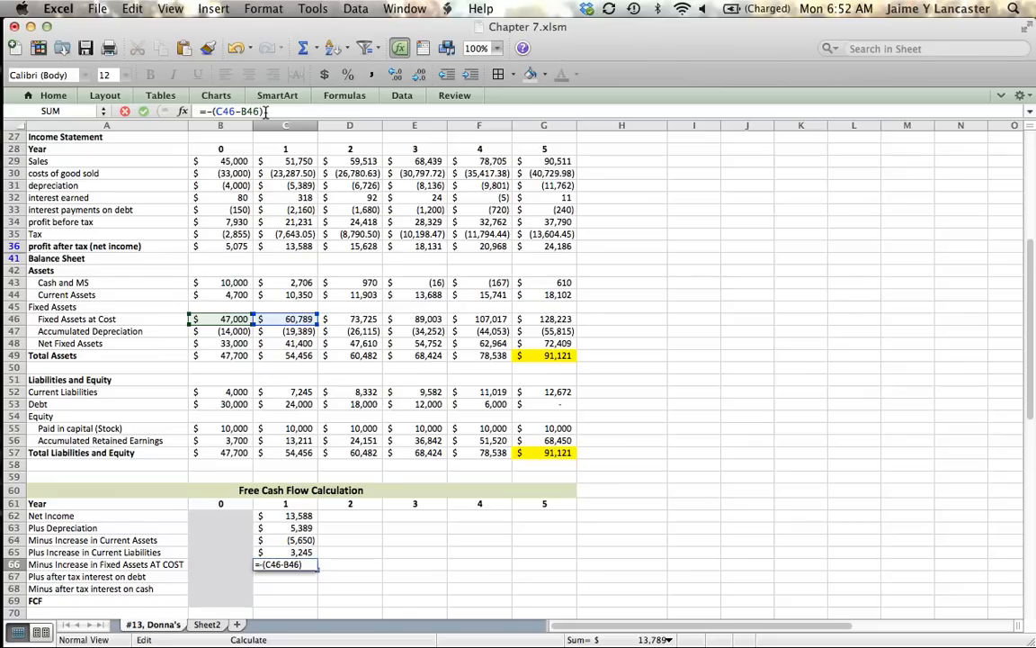
pyautogui.press('Return')
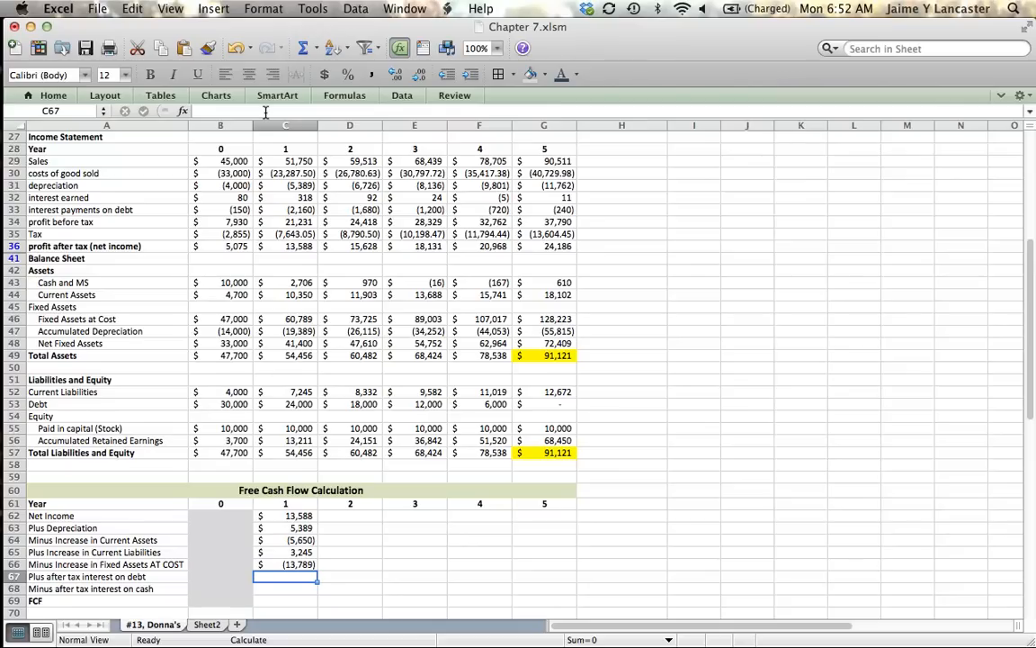
# Step: Enter =-C33*(1-B23) in C67 for year 1 after-tax interest on debt, 1,382
pyautogui.write('=-')
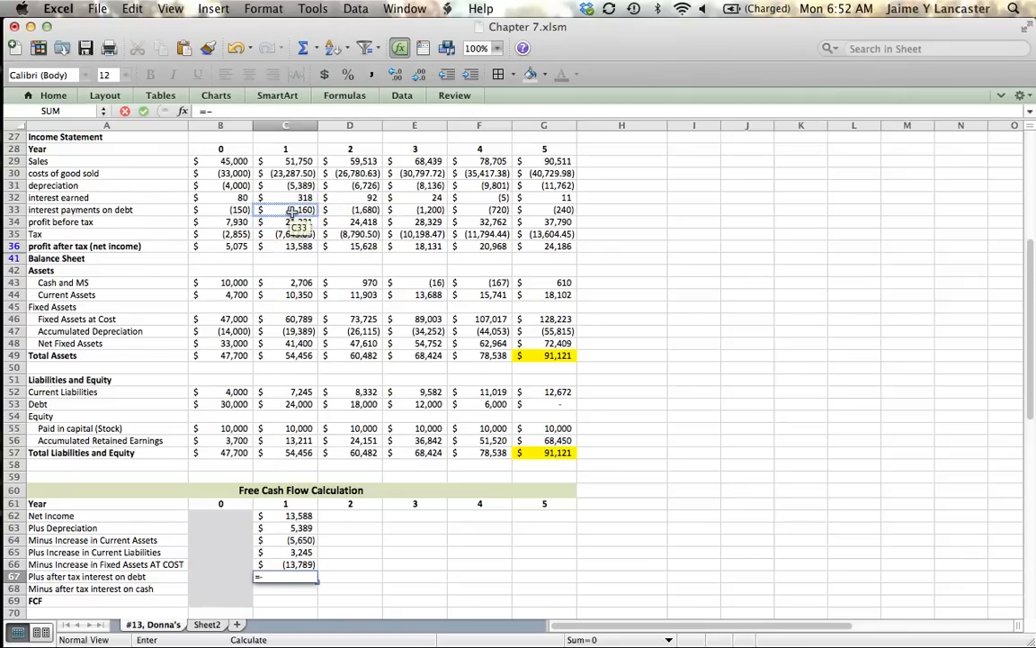
pyautogui.click(286, 210)
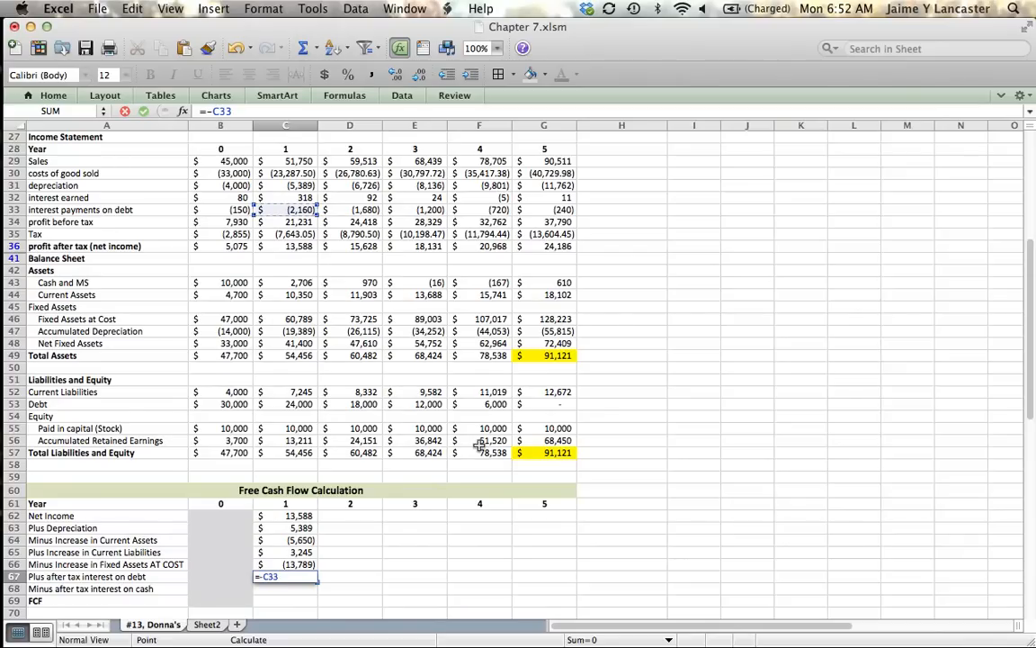
pyautogui.write('*')
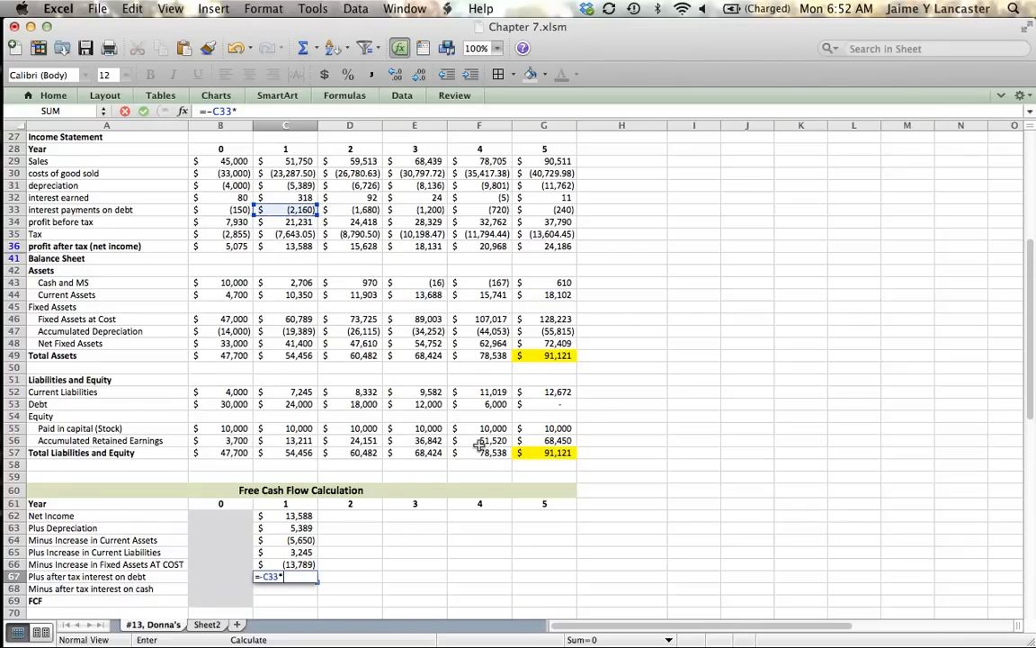
pyautogui.write('(')
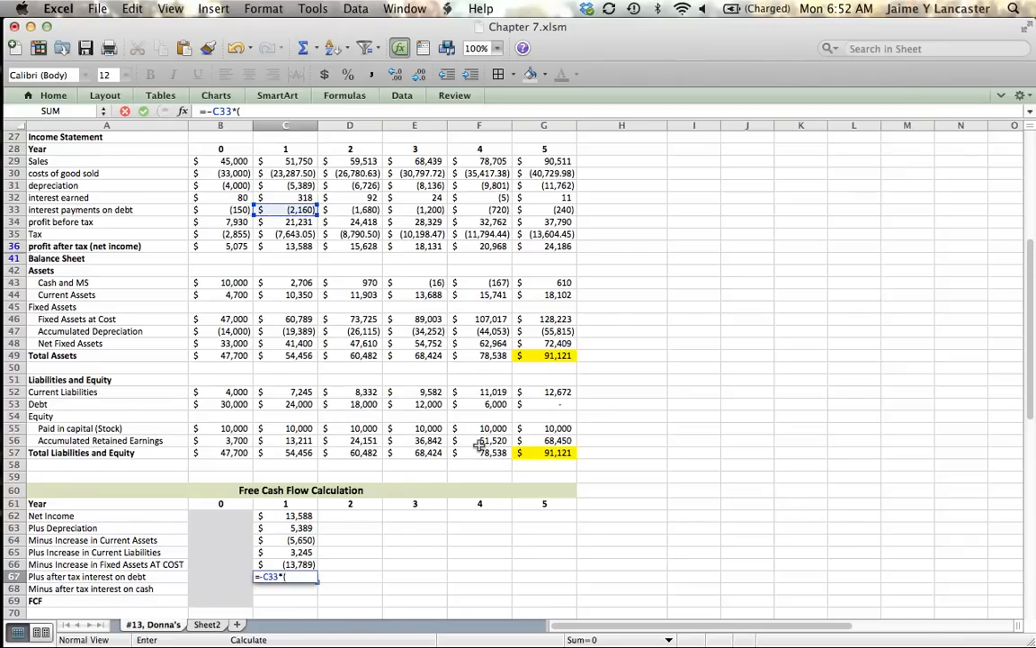
pyautogui.write('1-')
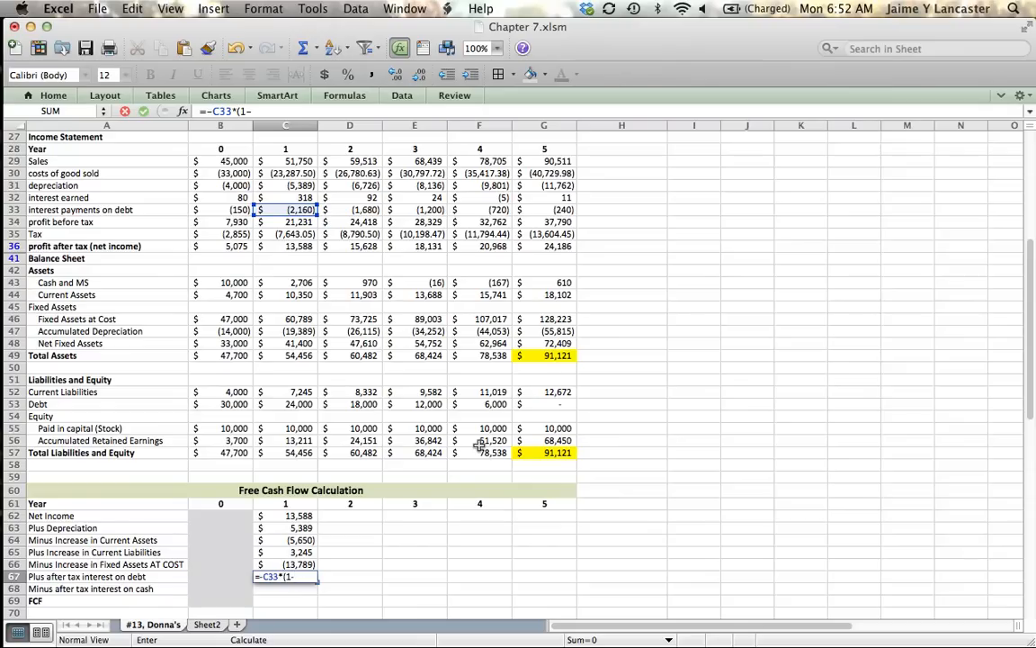
pyautogui.scroll(3)
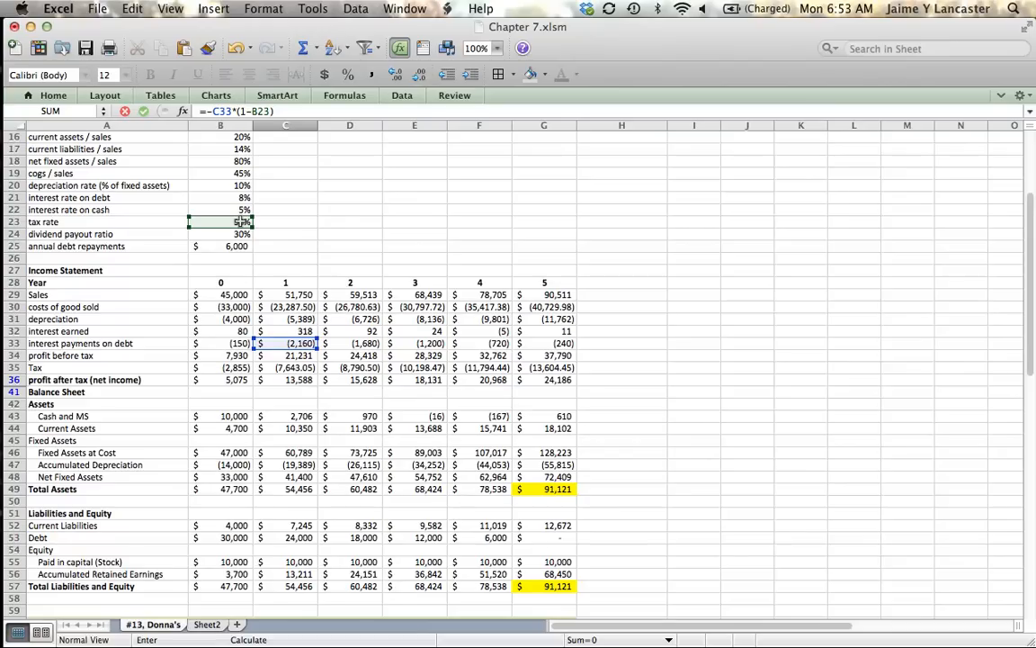
pyautogui.scroll(-3)
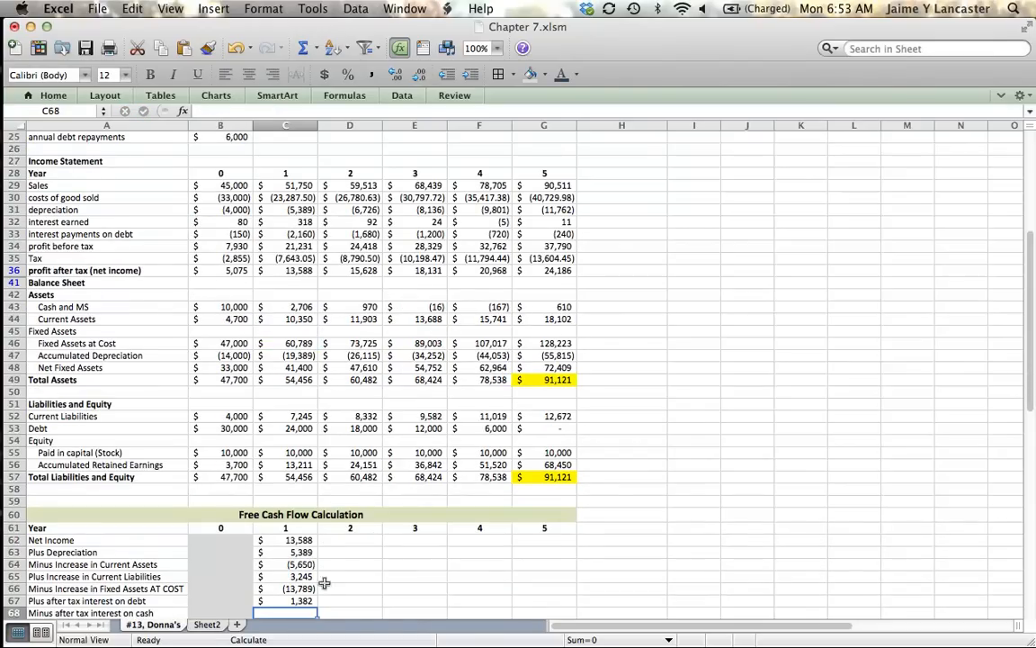
# Step: Build =-C32*(1-tax rate) in C68 for after-tax interest on cash, (203.30)
pyautogui.click(285, 600)
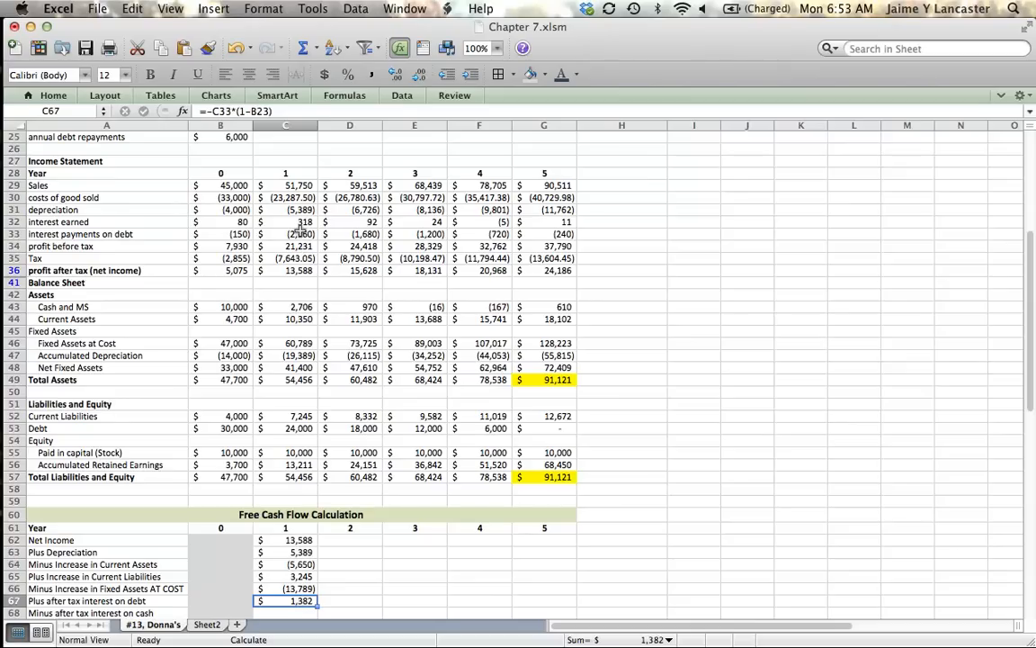
pyautogui.click(285, 612)
pyautogui.write('=-')
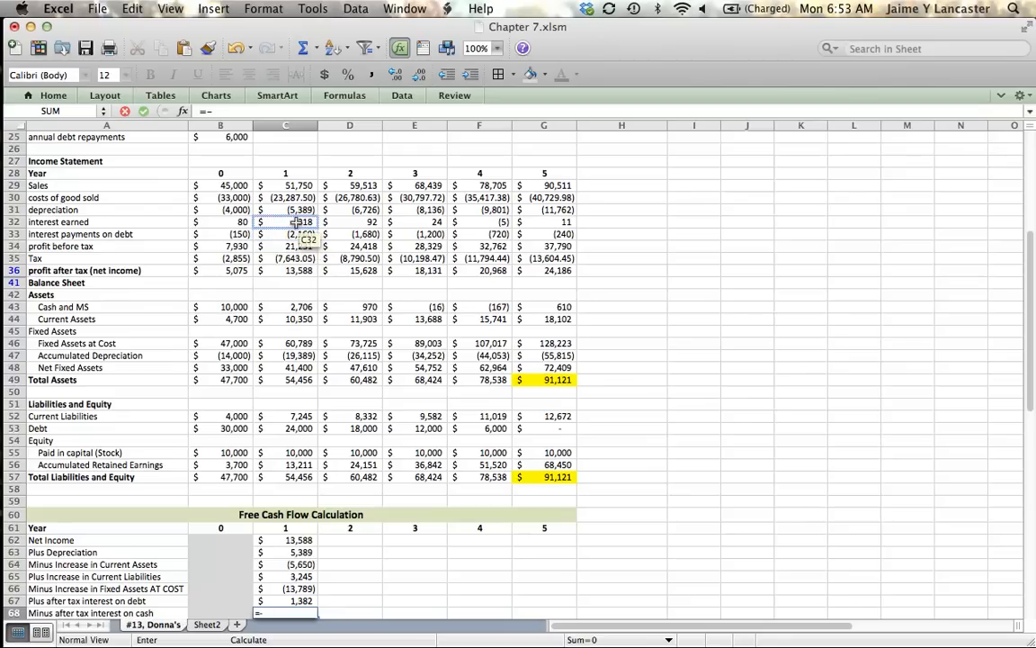
pyautogui.click(285, 221)
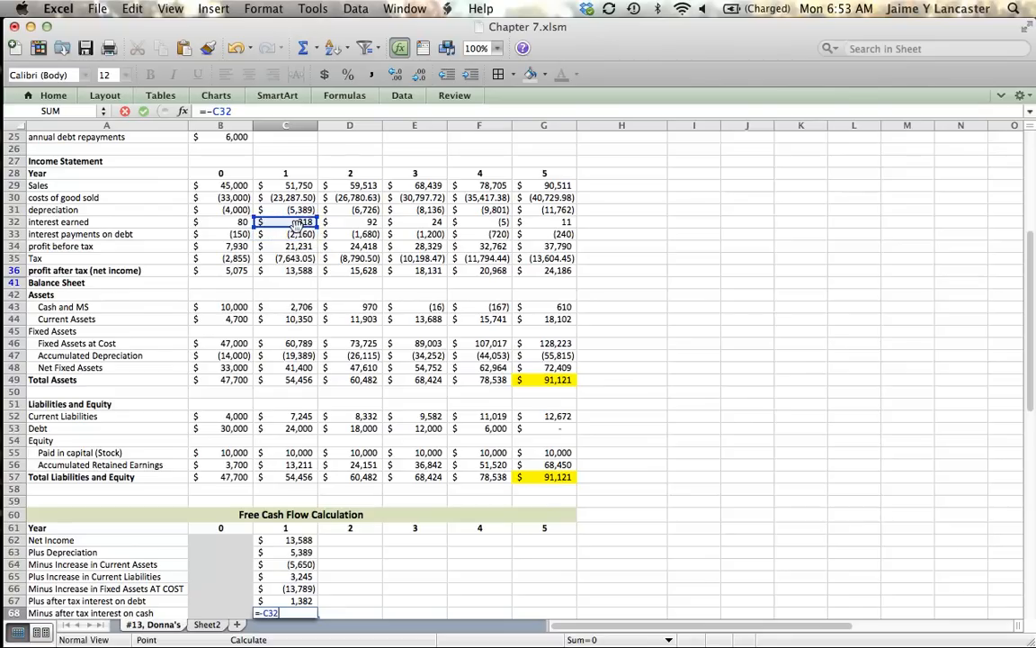
pyautogui.write('*(1-')
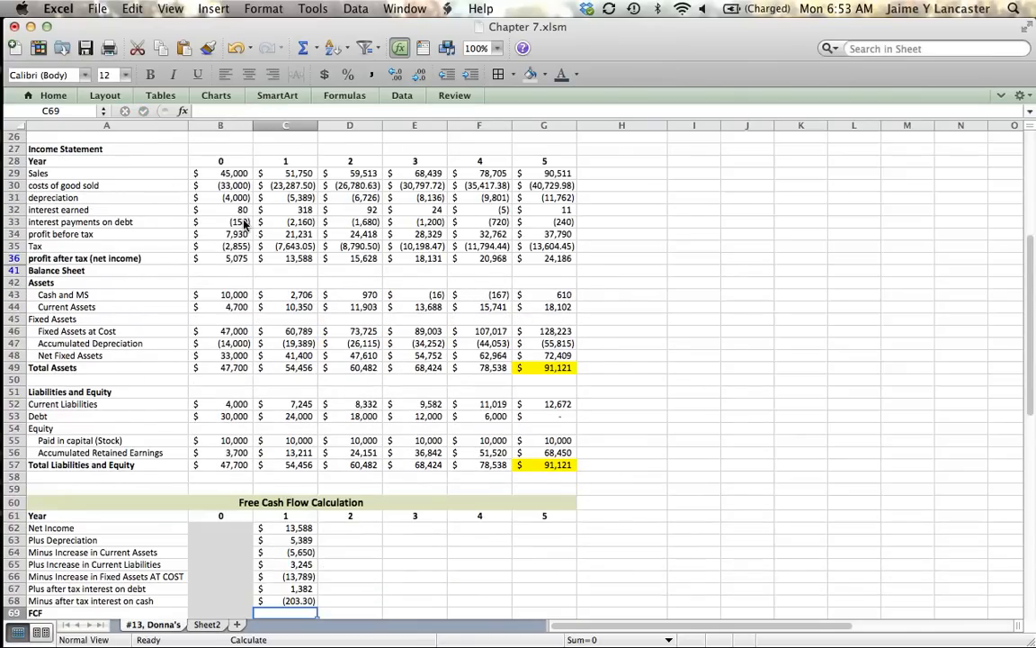
pyautogui.moveTo(546, 515)
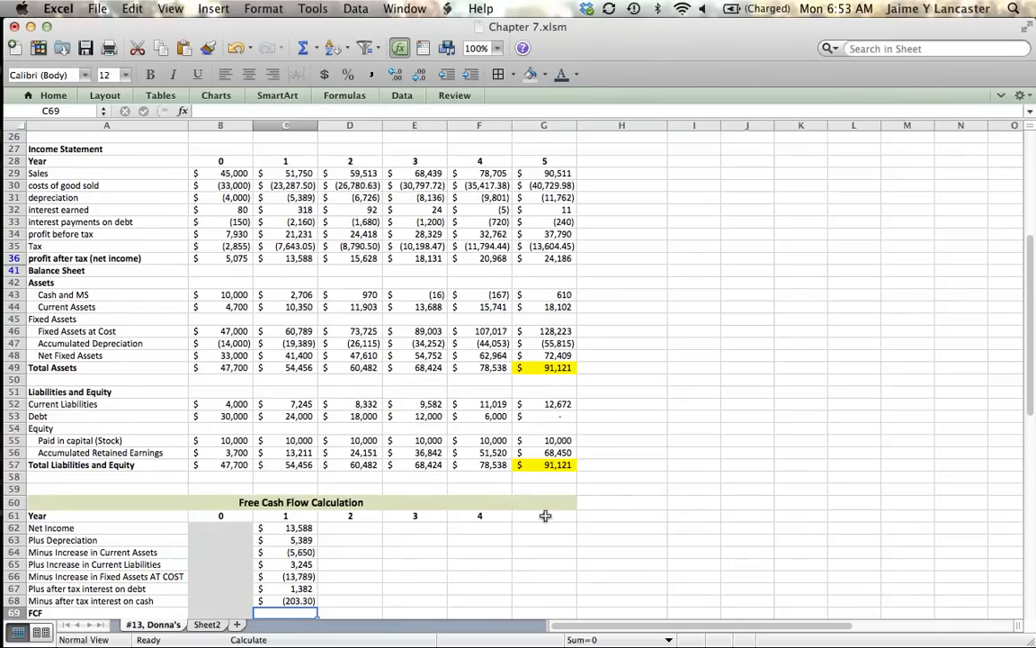
pyautogui.click(285, 527)
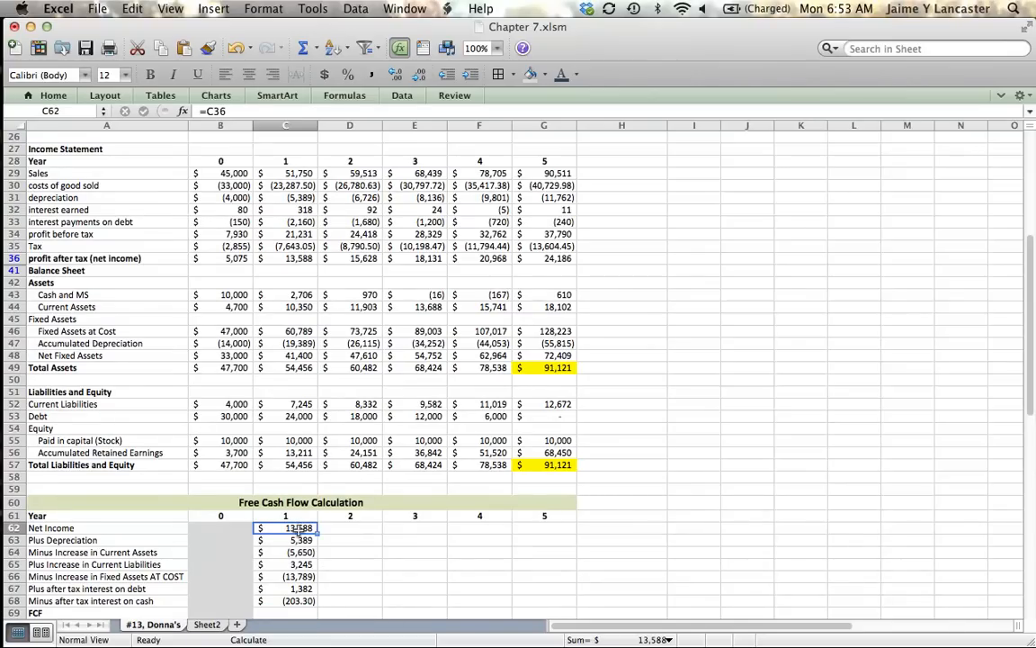
pyautogui.click(285, 539)
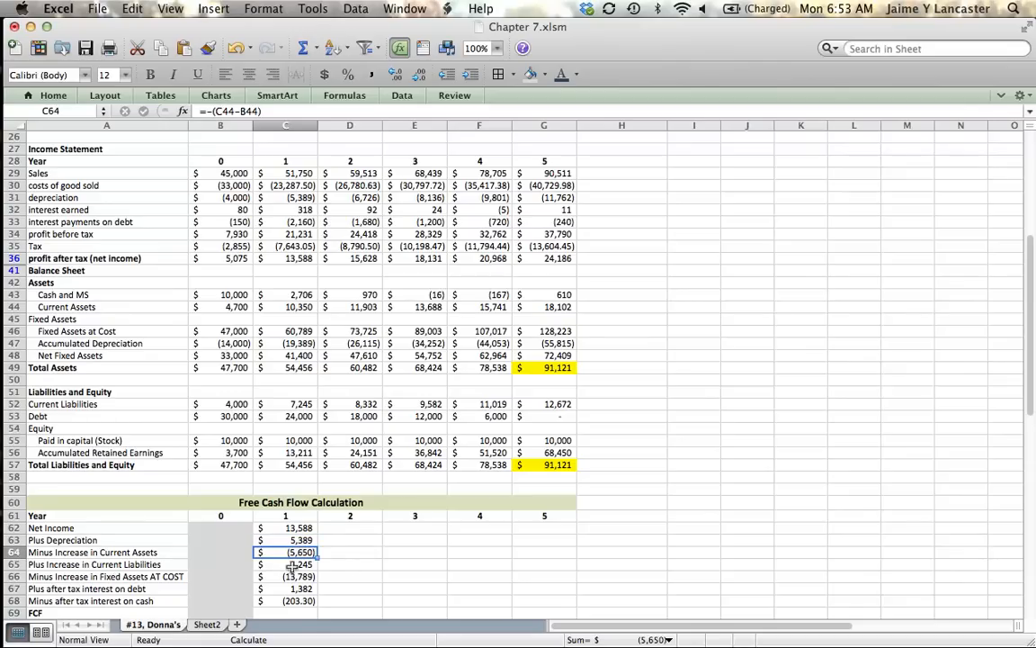
pyautogui.click(285, 564)
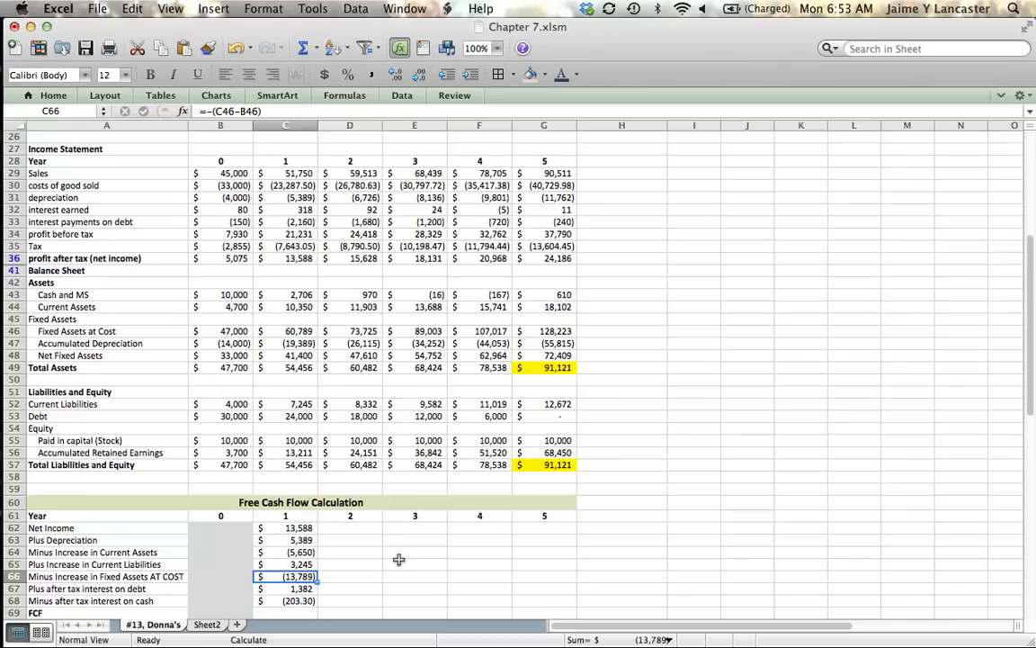
pyautogui.click(285, 589)
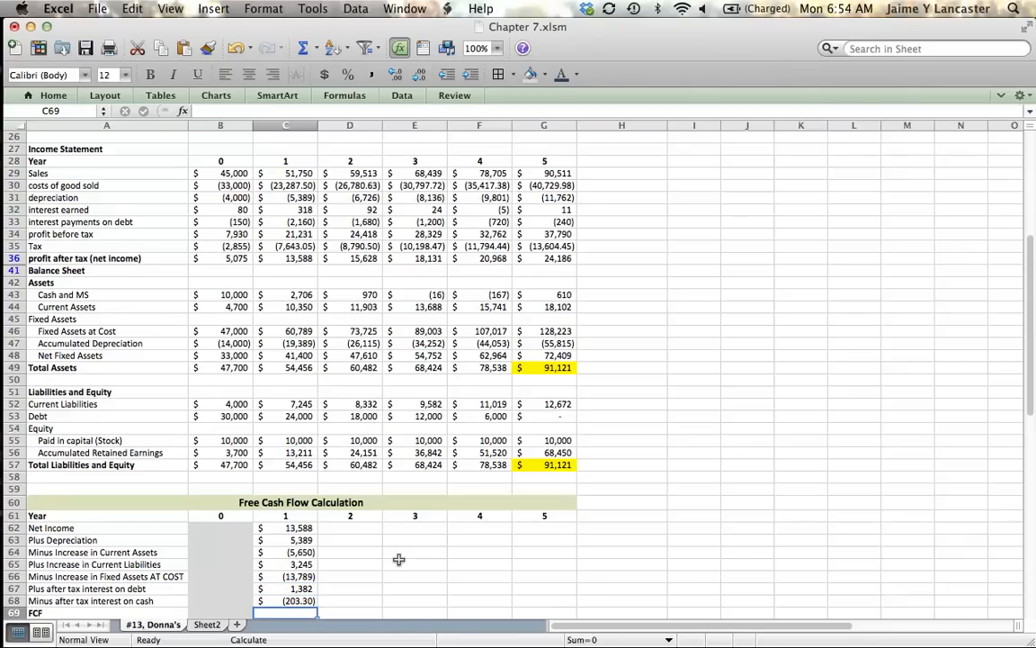
# Step: Enter a SUM of C62:C68 in C69, then undo it
pyautogui.write('=suM')
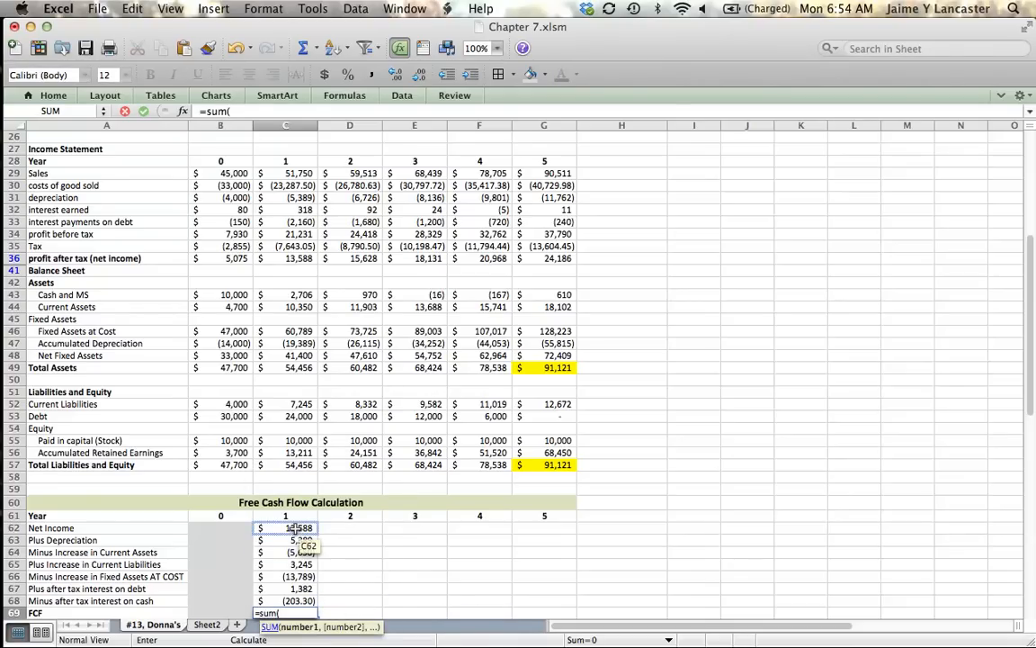
pyautogui.moveTo(285, 528); pyautogui.dragTo(285, 600)
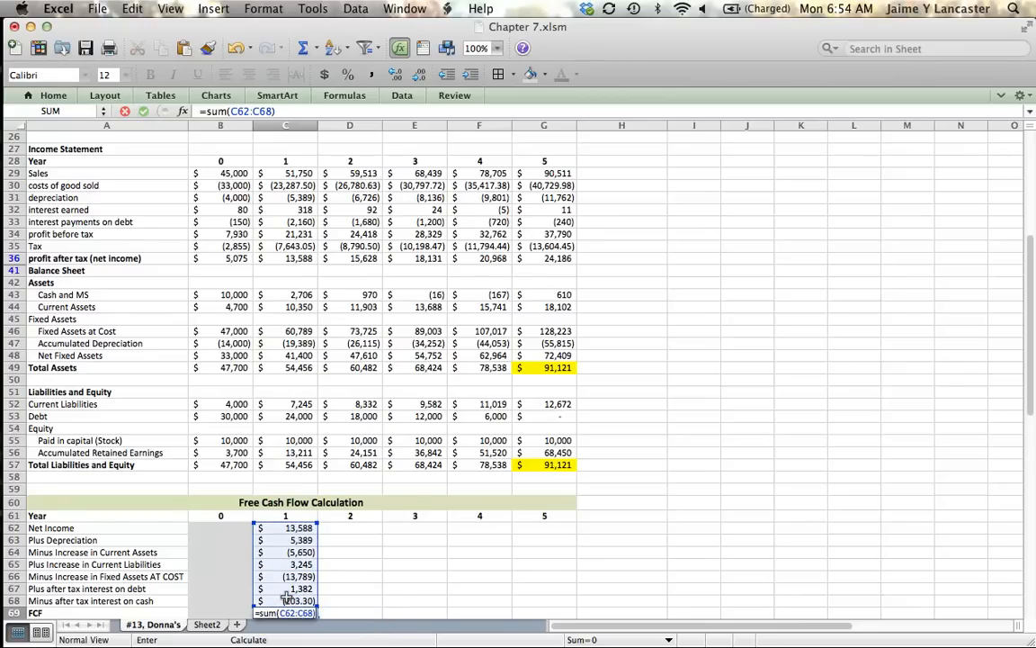
pyautogui.press('Return')
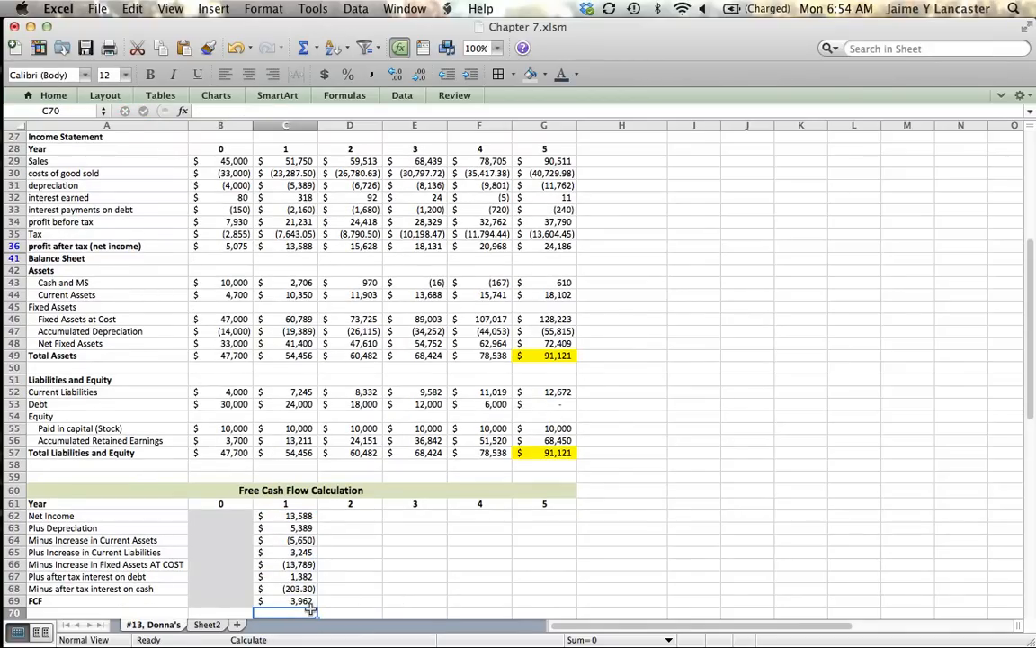
pyautogui.click(285, 600)
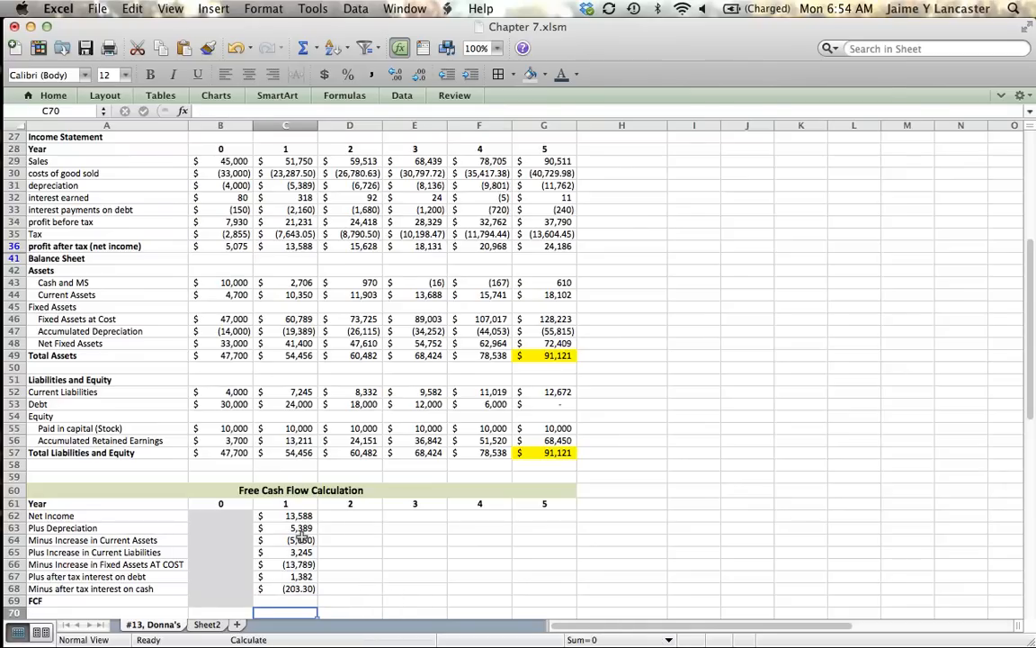
# Step: Re-enter the year 1 FCF SUM formula in C69, giving $3,962
pyautogui.click(285, 600)
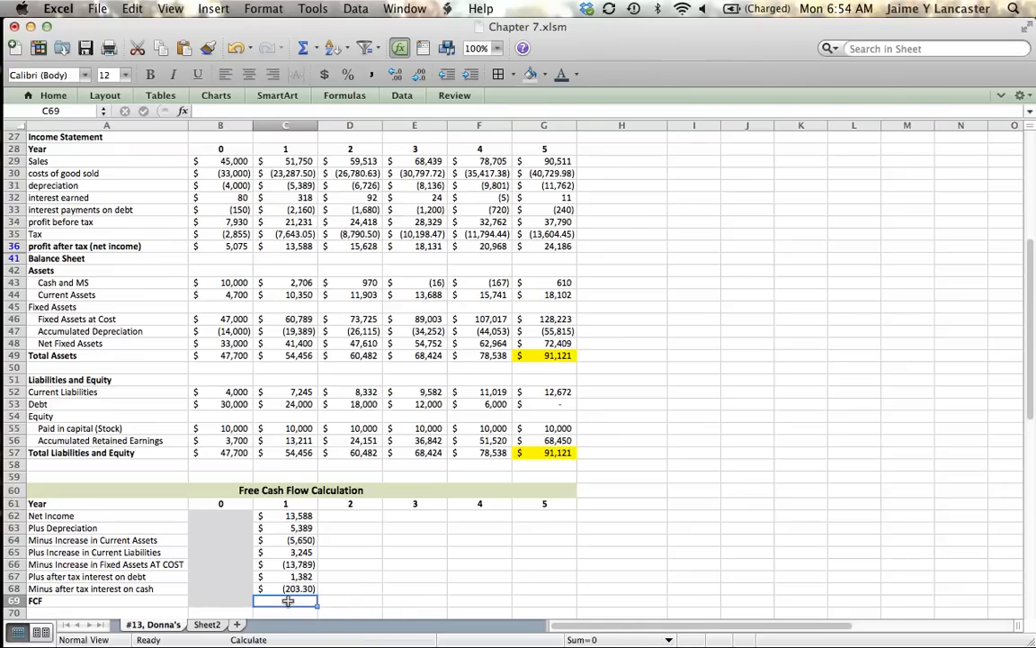
pyautogui.write('=sum(')
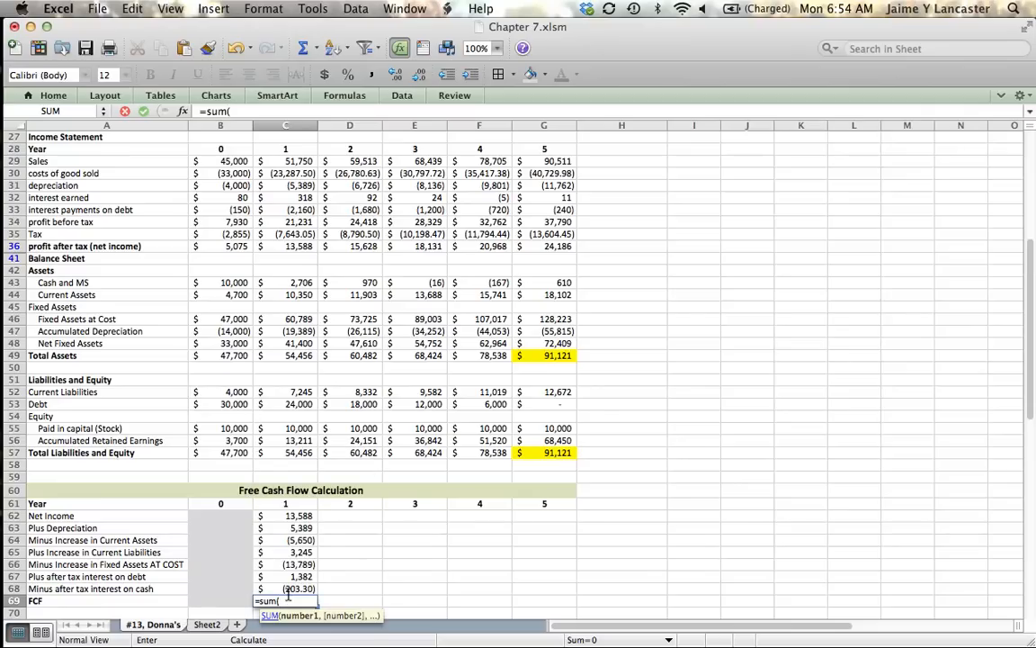
pyautogui.moveTo(285, 515); pyautogui.dragTo(285, 564)
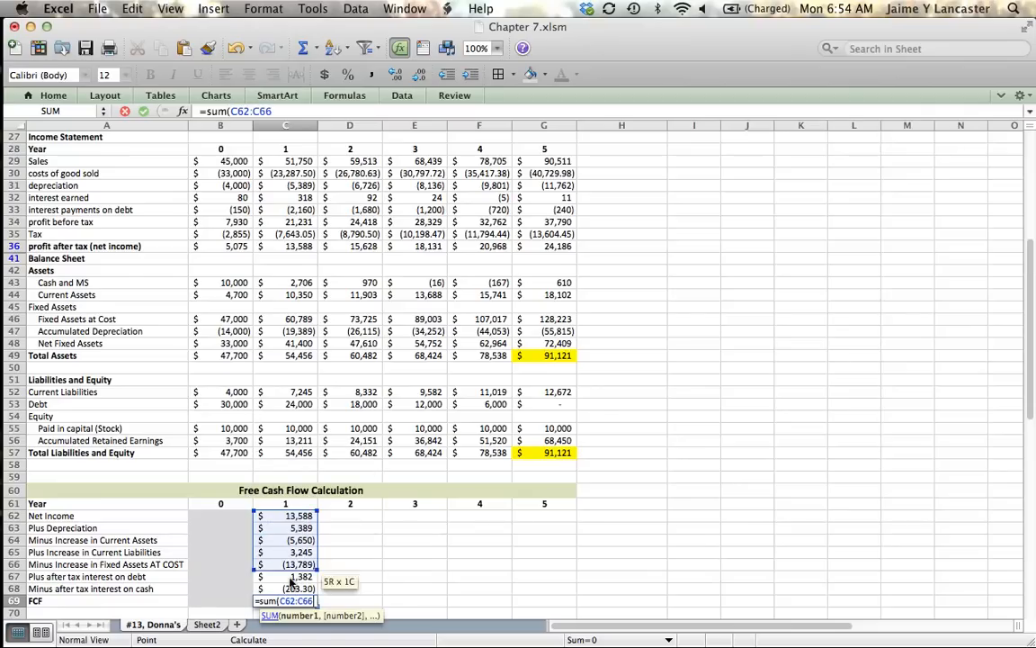
pyautogui.press('Return')
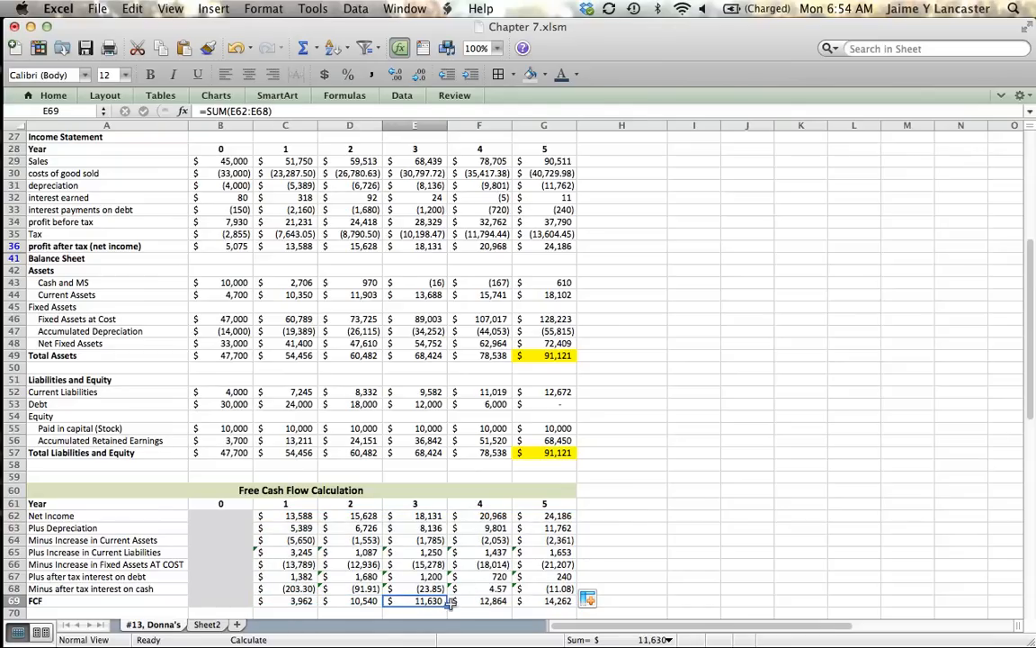
# Step: Review the year 5 FCF total and the shaded FCF row (10,540 to 14,262)
pyautogui.click(545, 600)
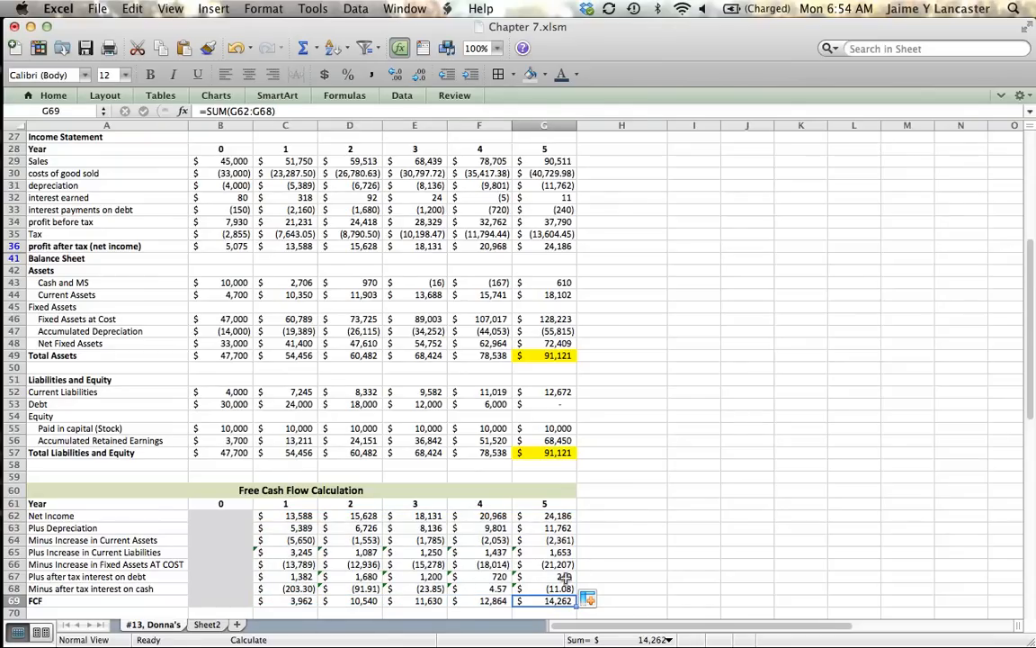
pyautogui.moveTo(680, 529)
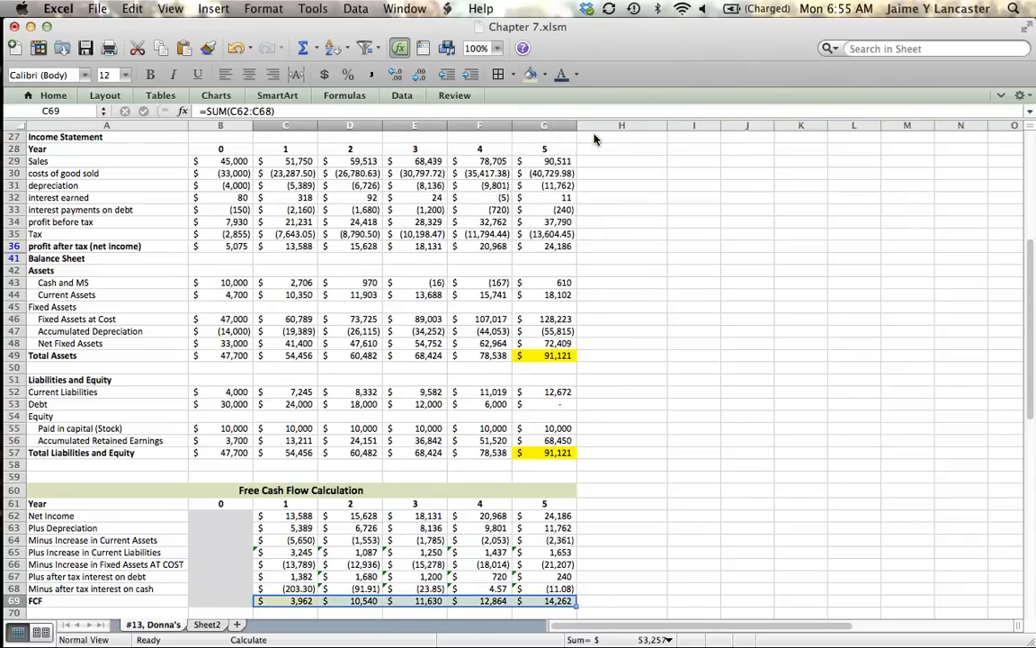
pyautogui.click(692, 440)
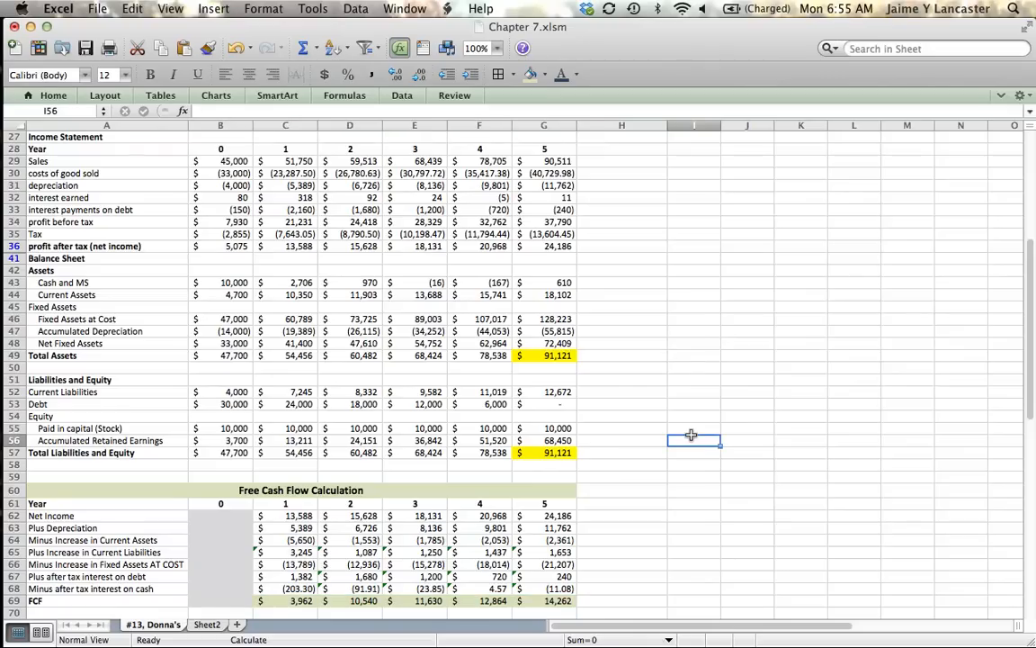